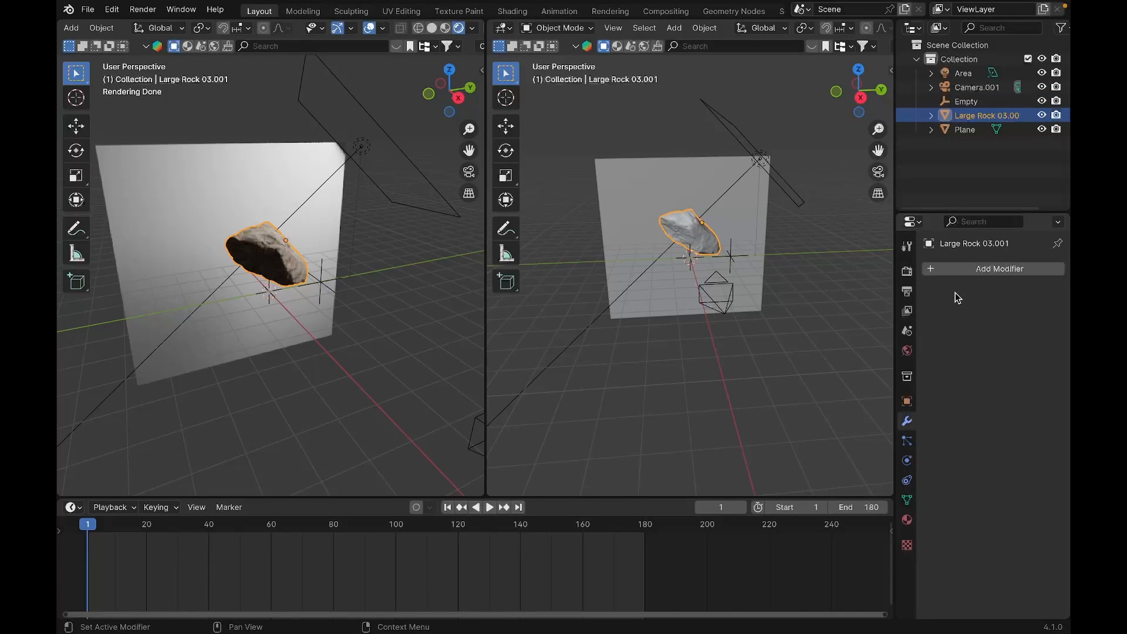
Add a Vertex Weight Proximity modifier to Large Rock 03.001
left_click(993, 268)
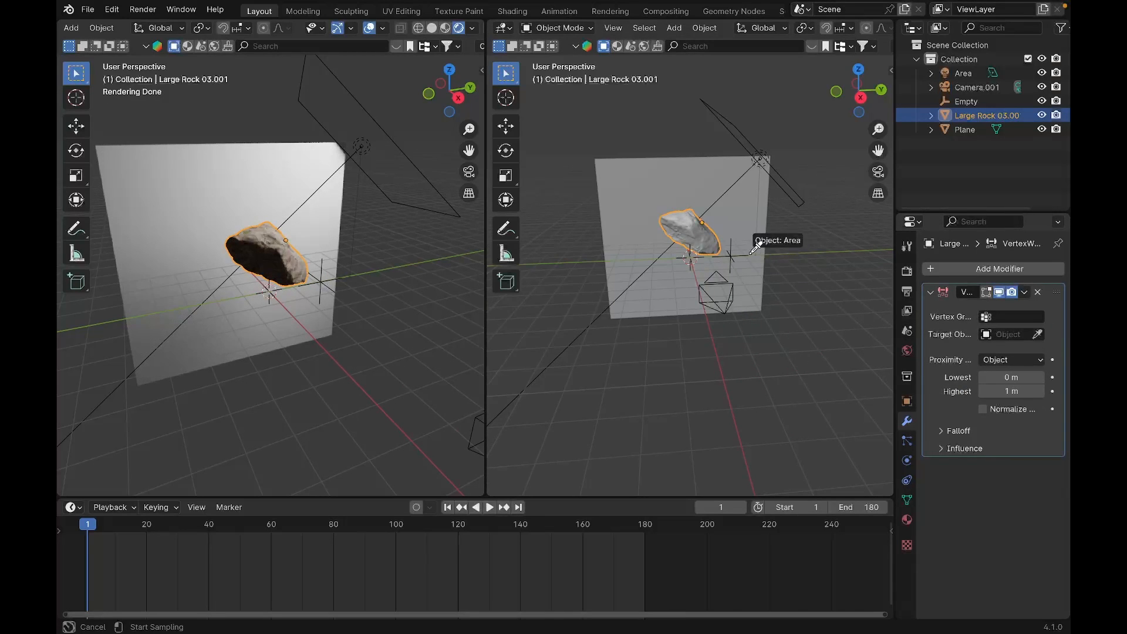
left_click(1006, 334)
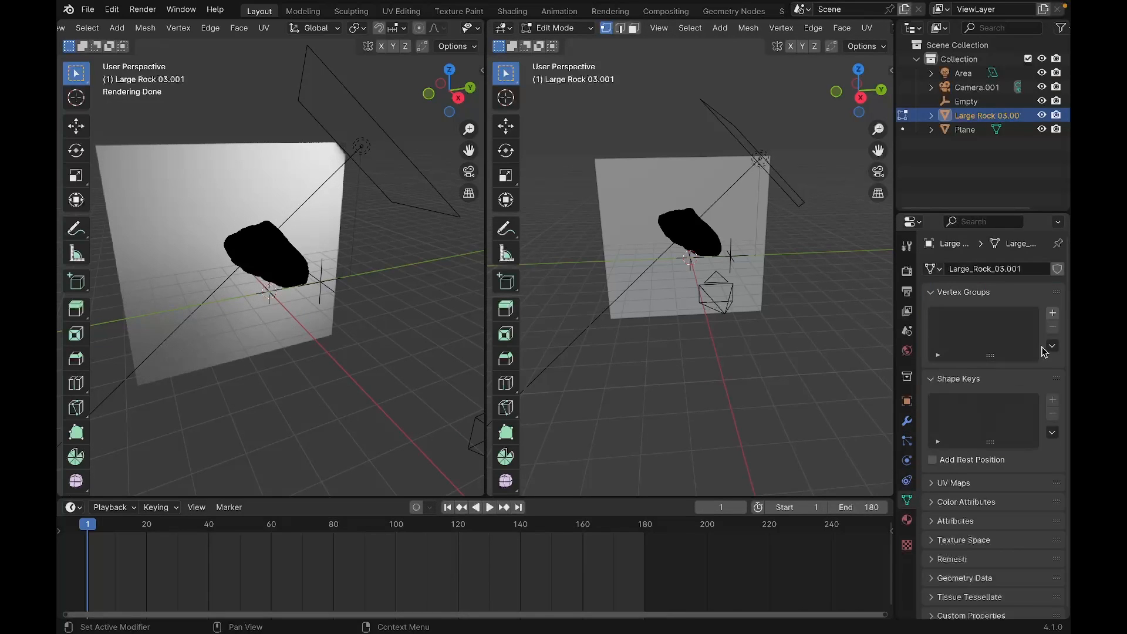
Create a vertex group and point the modifier at Group, targeting the Empty's vertex geometry
left_click(1051, 312)
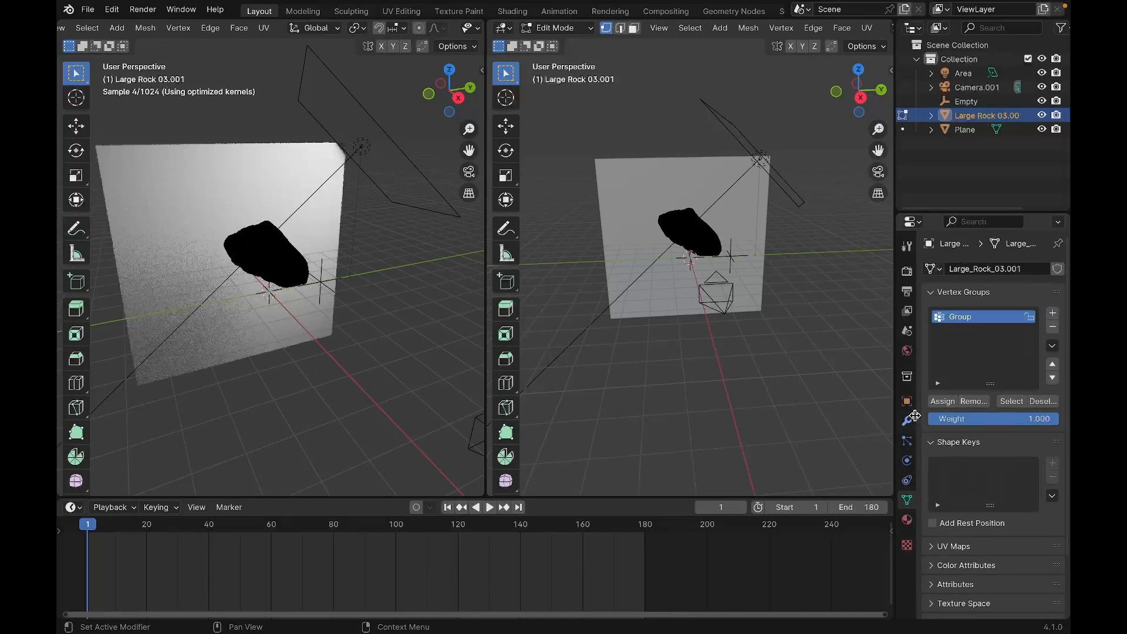
left_click(906, 421)
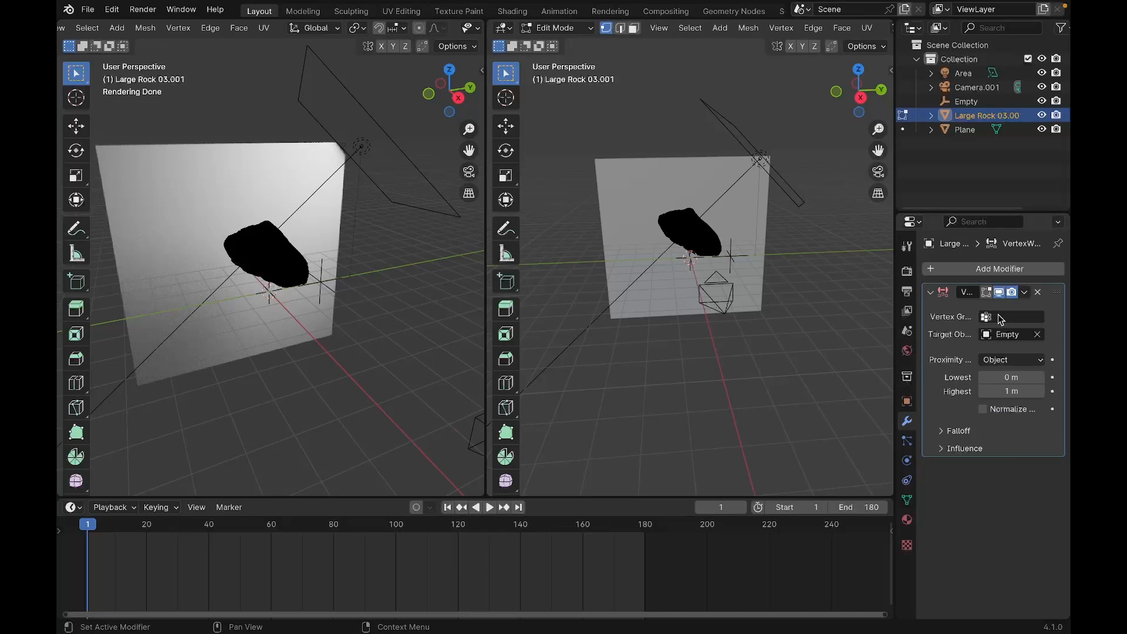
left_click(1009, 316)
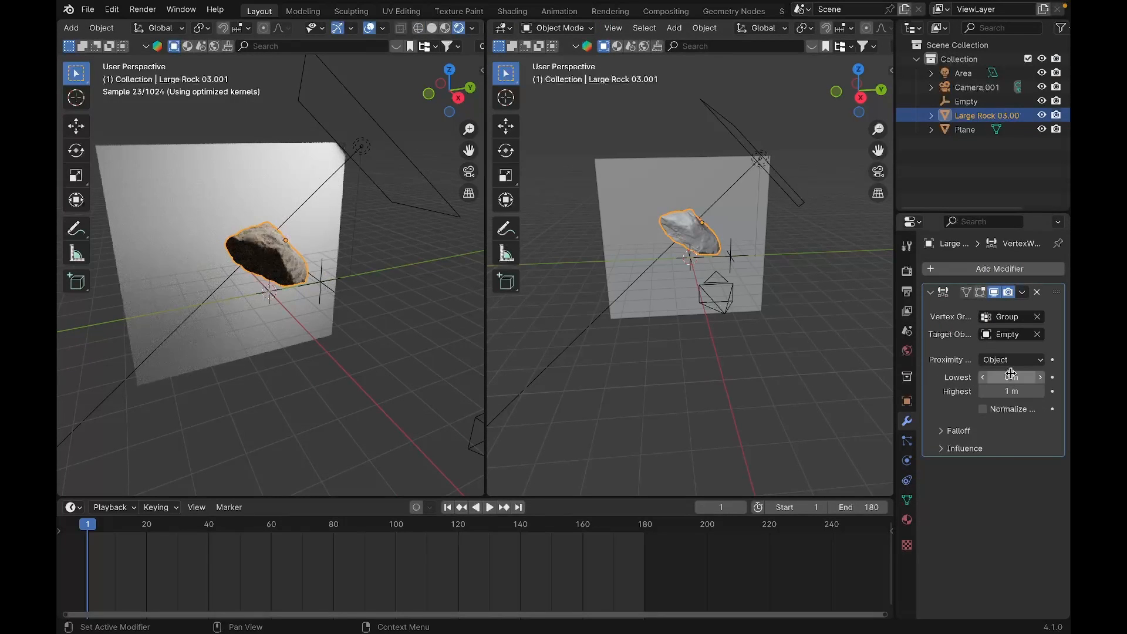
left_click(1010, 359)
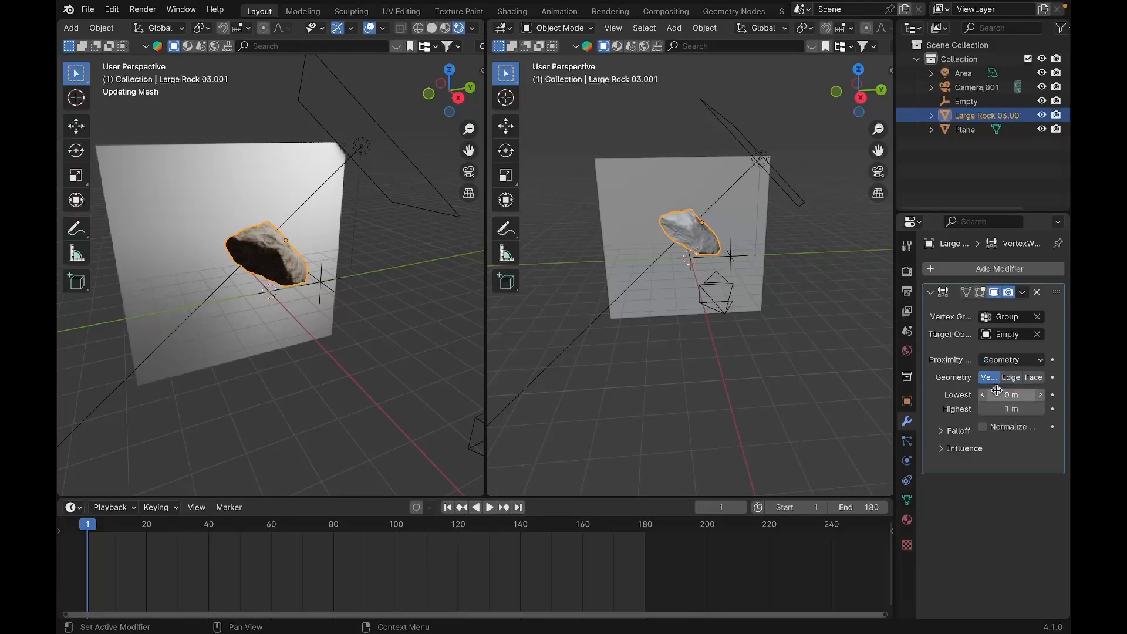
Set the proximity range to 1 m lowest, 1.1 m highest with Smooth falloff
left_click(1010, 394)
type("1")
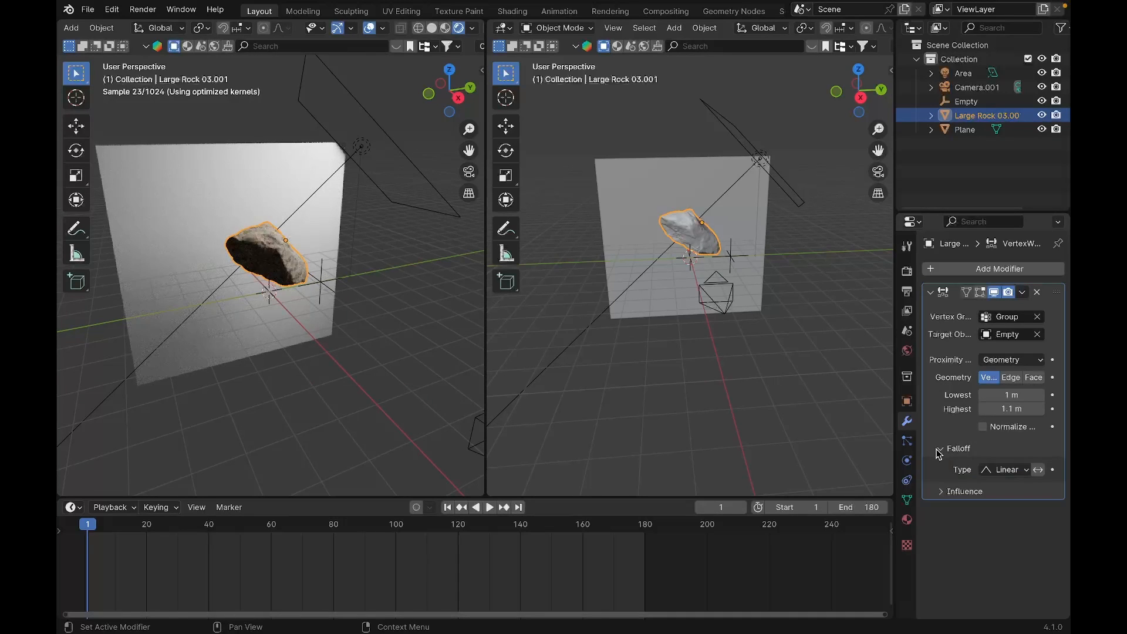
left_click(1006, 469)
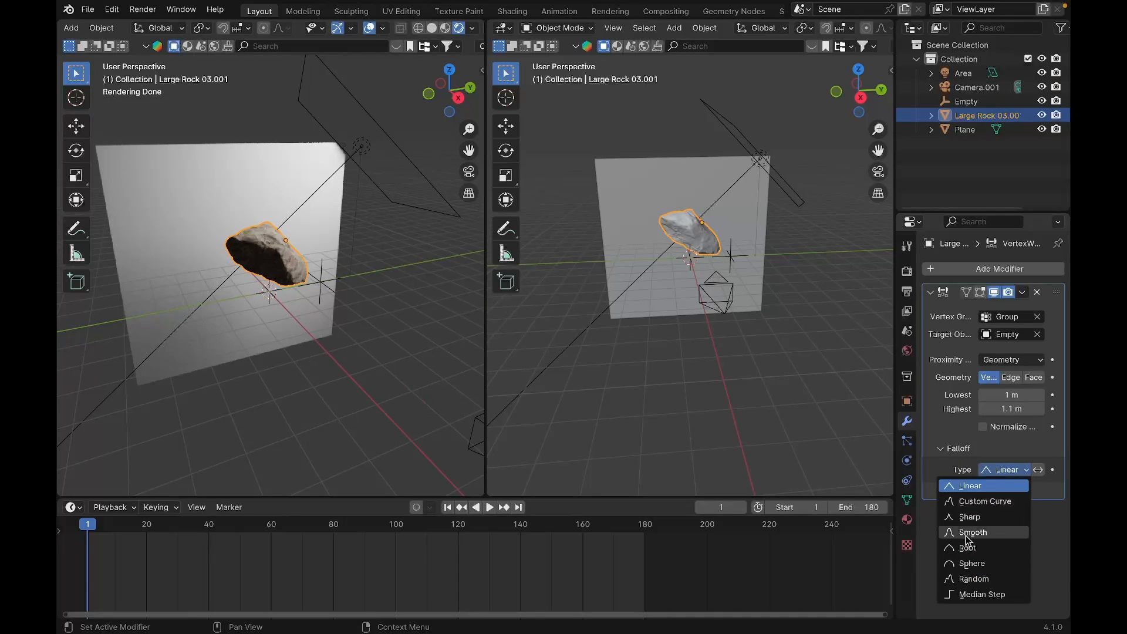
left_click(972, 531)
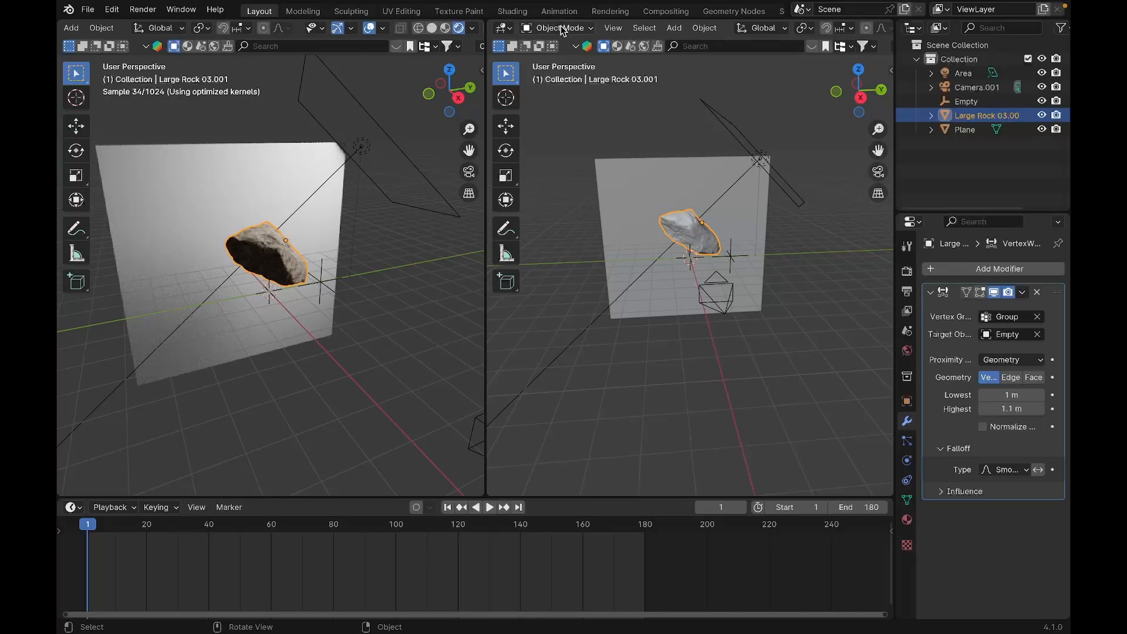
left_click(557, 27)
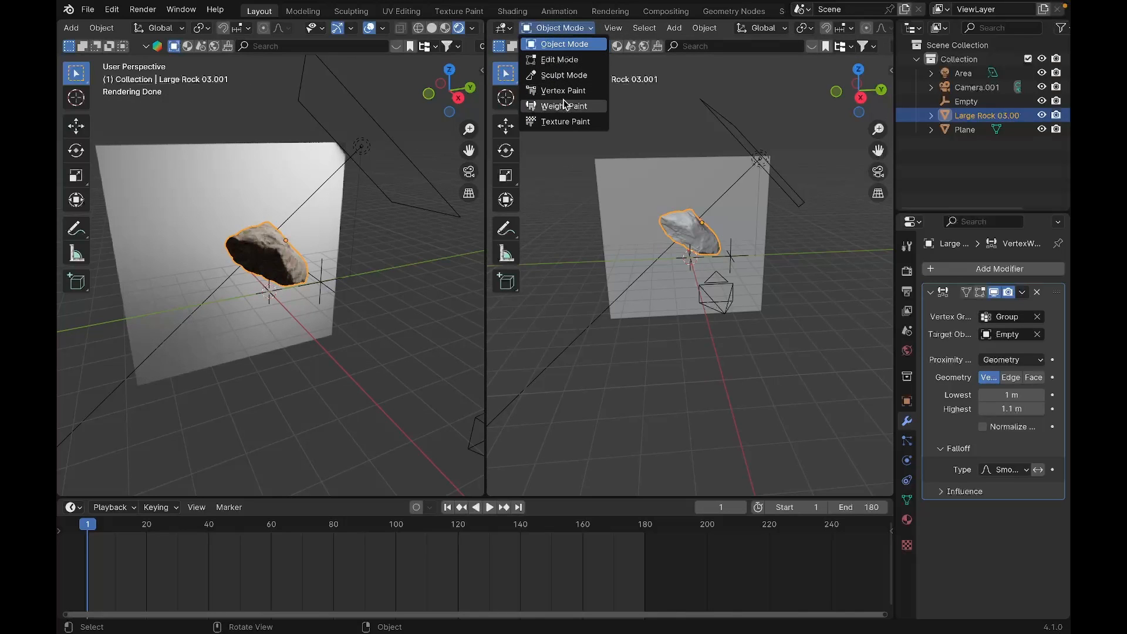
left_click(563, 106)
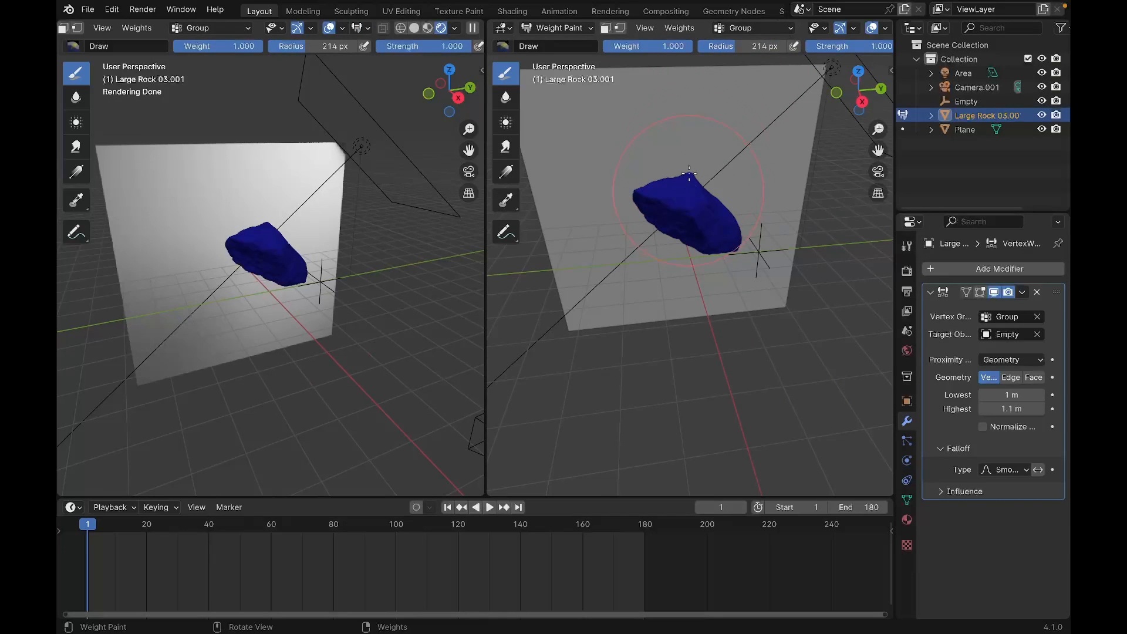
mouse_move(712, 131)
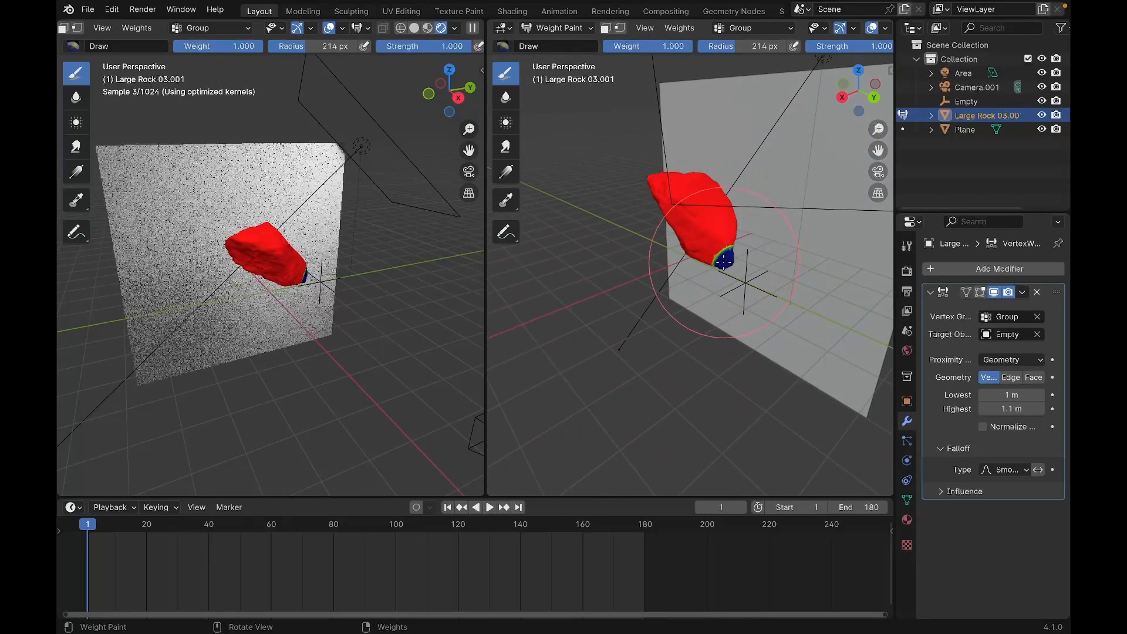
left_click(556, 27)
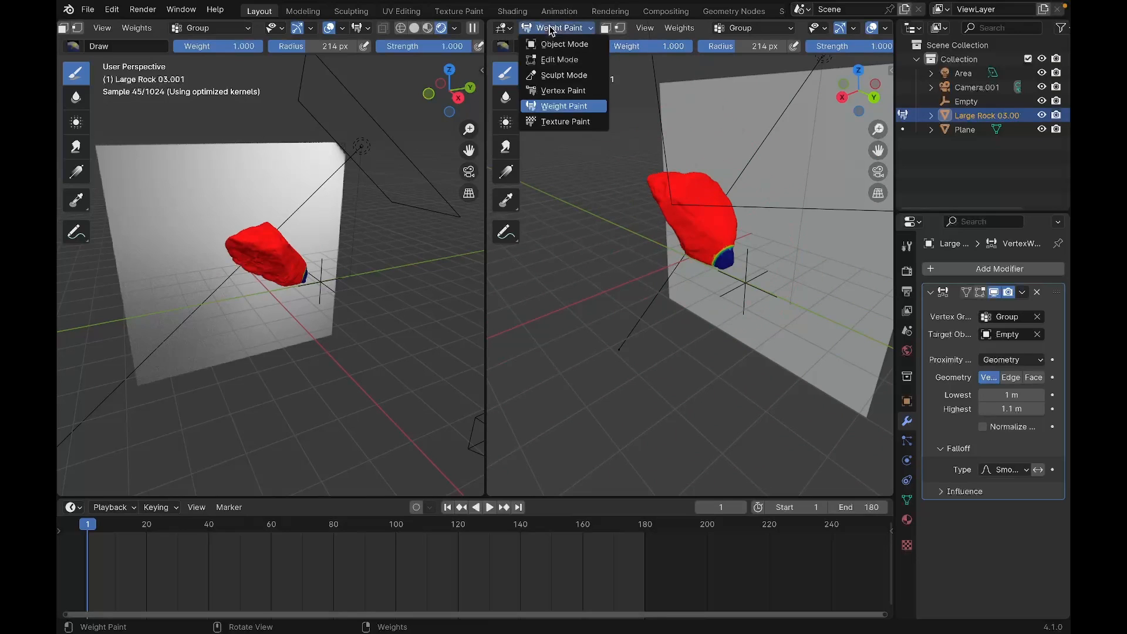
left_click(565, 43)
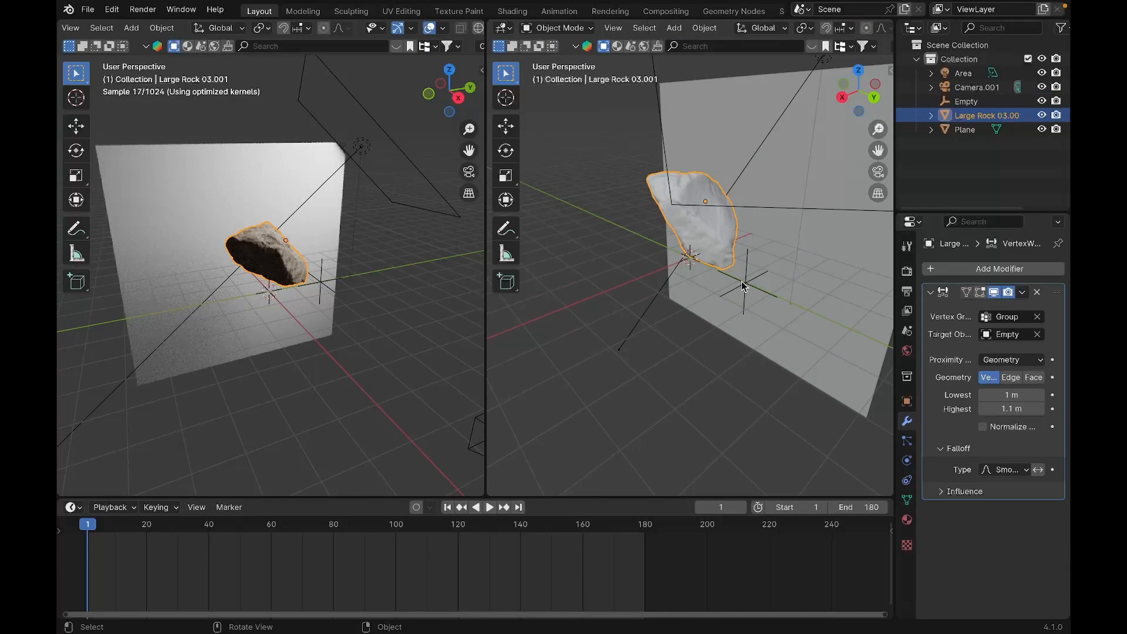
Select the Empty so its transform properties are shown
left_click(966, 101)
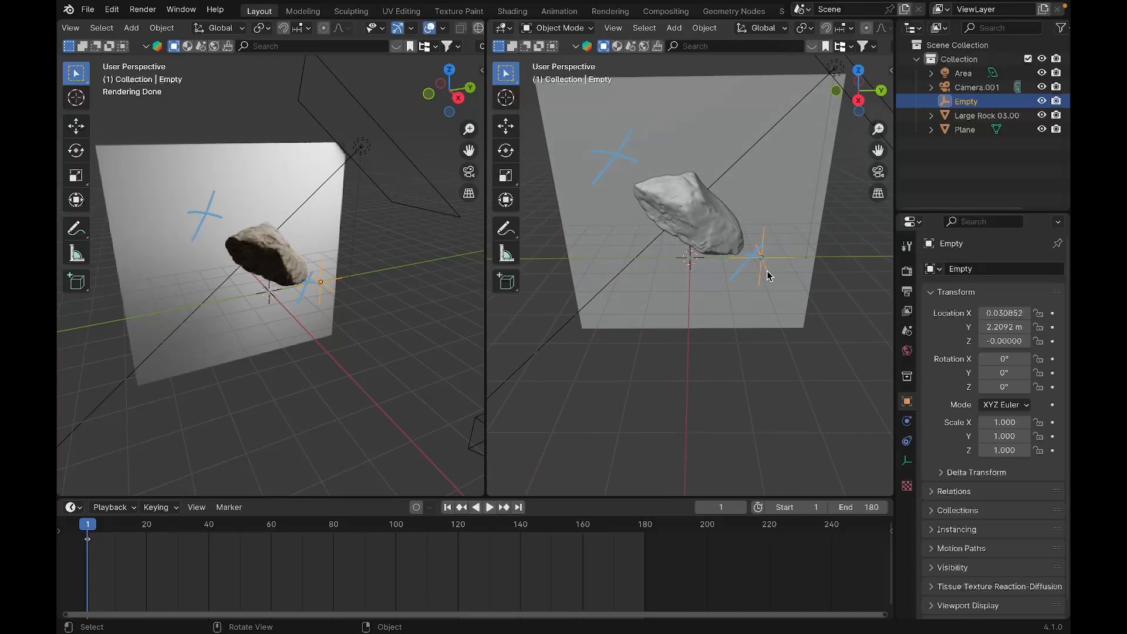
mouse_move(535, 113)
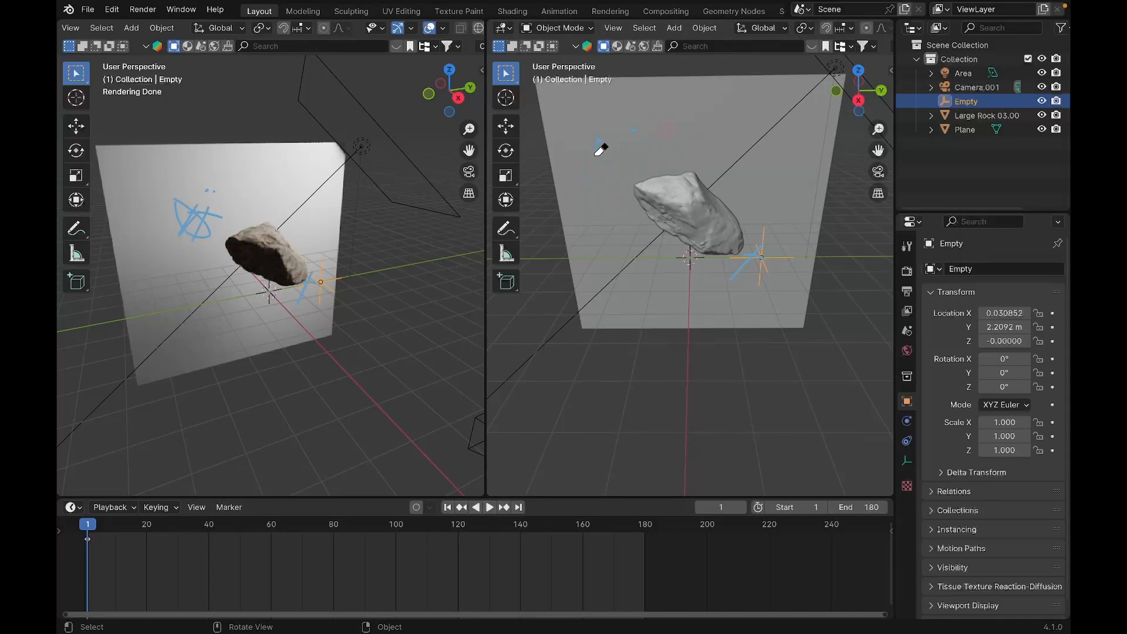
mouse_move(763, 252)
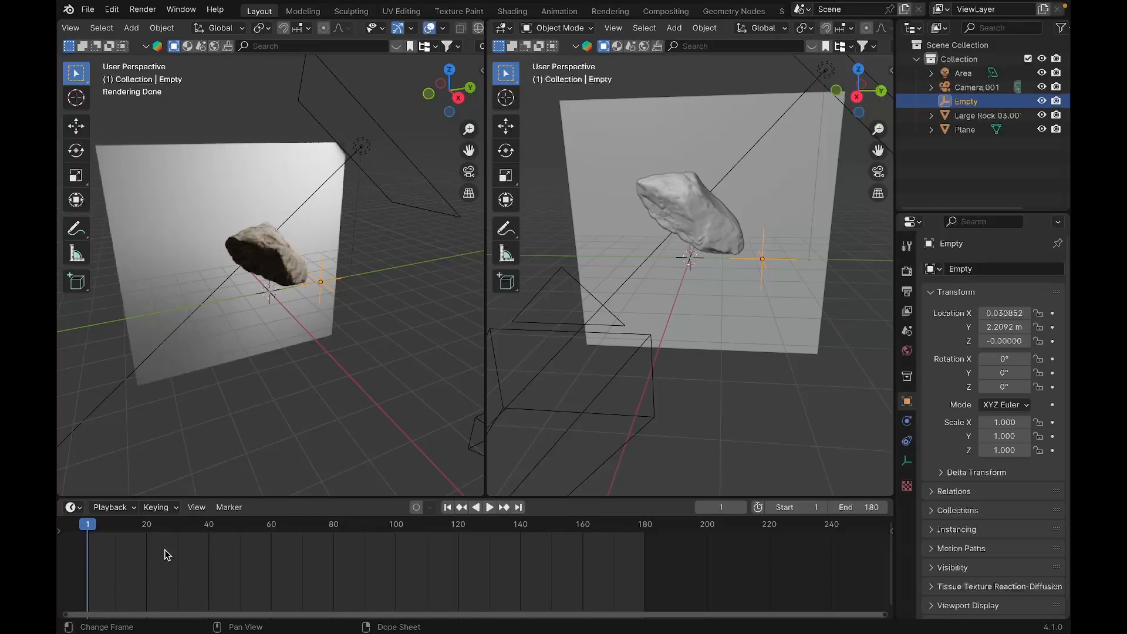
Keyframe the Empty at frame 1, raise it to about 2.96 m Z at frame 180 and keyframe again
left_click(490, 507)
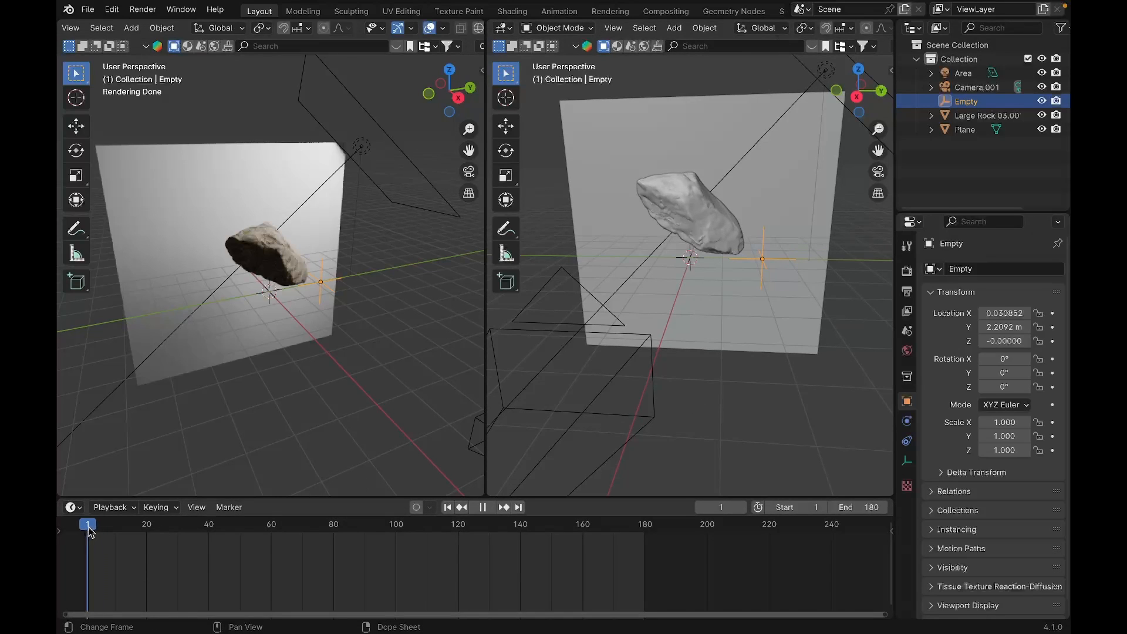
left_click(491, 507)
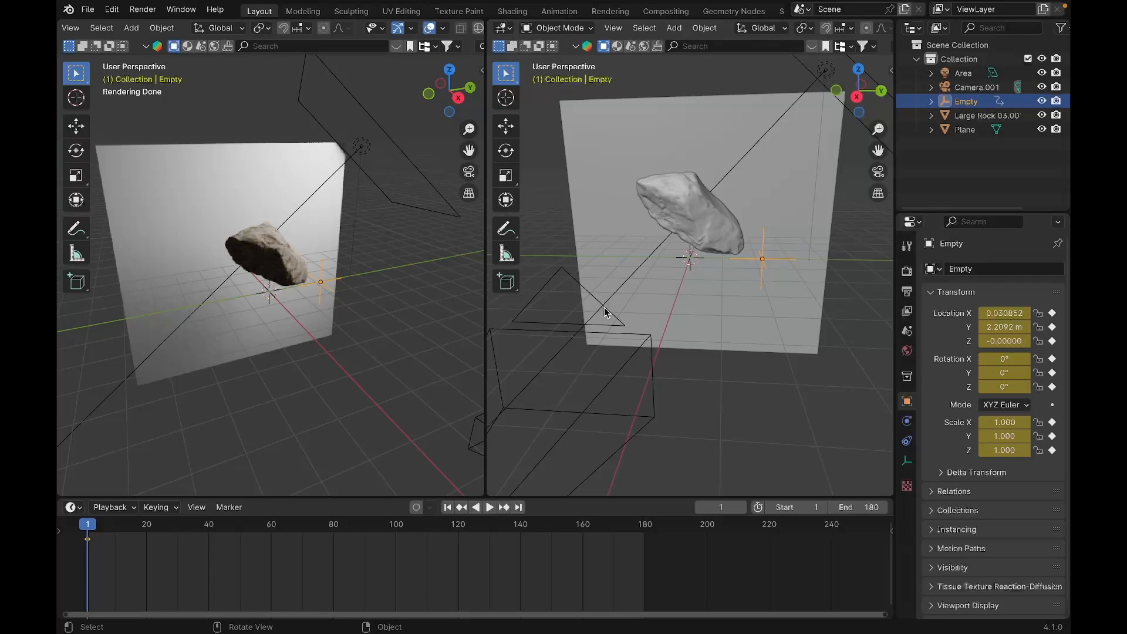
left_click(640, 524)
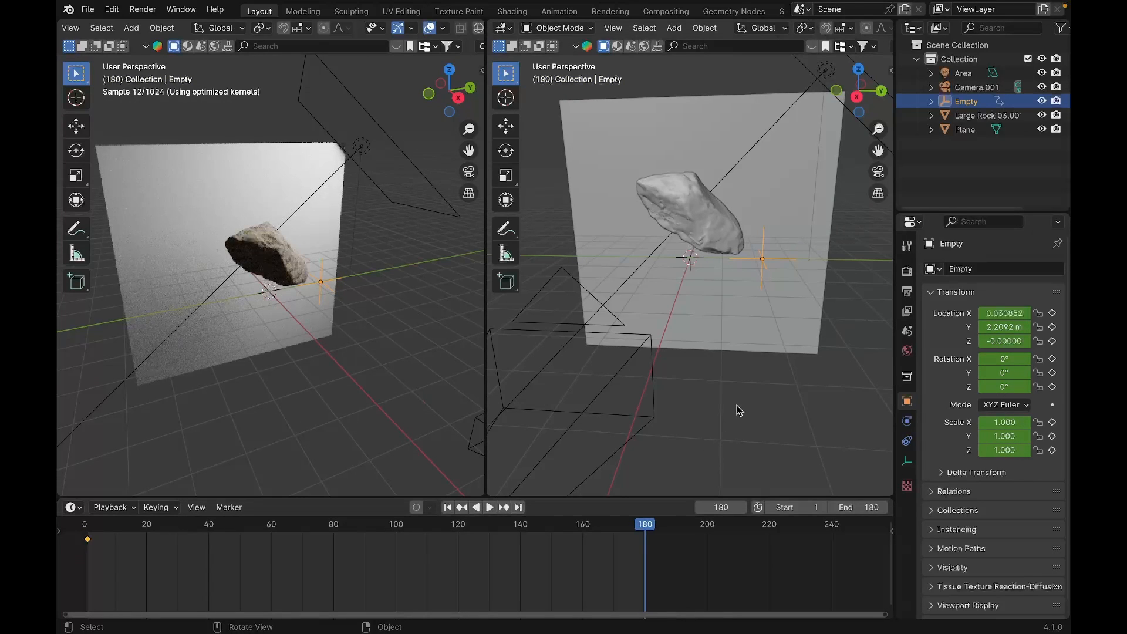
key("g")
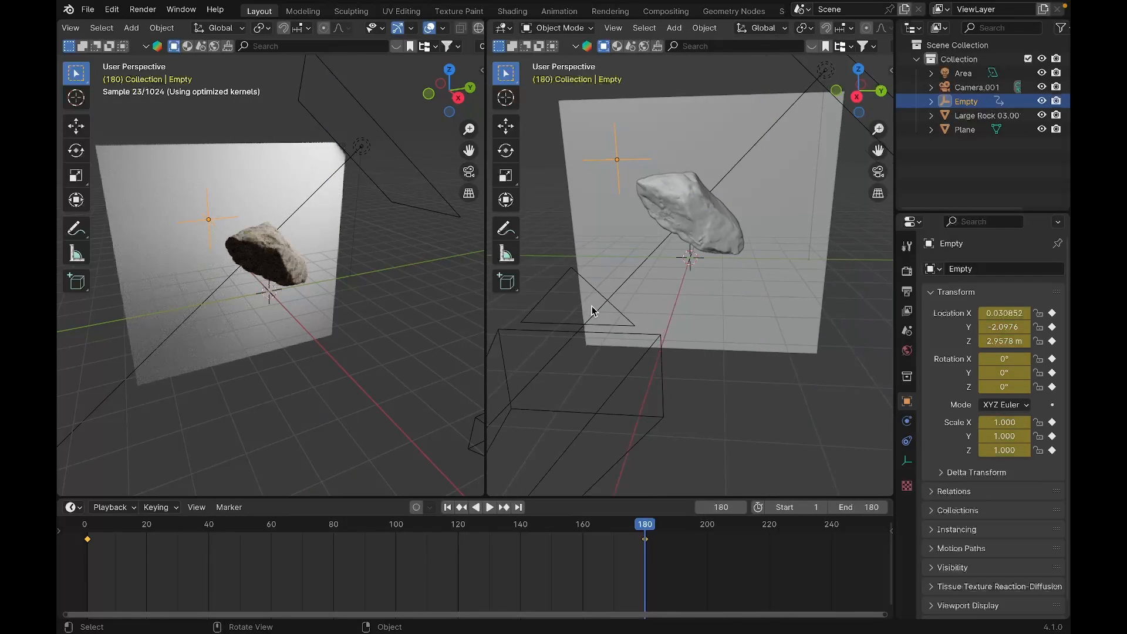
left_click(489, 507)
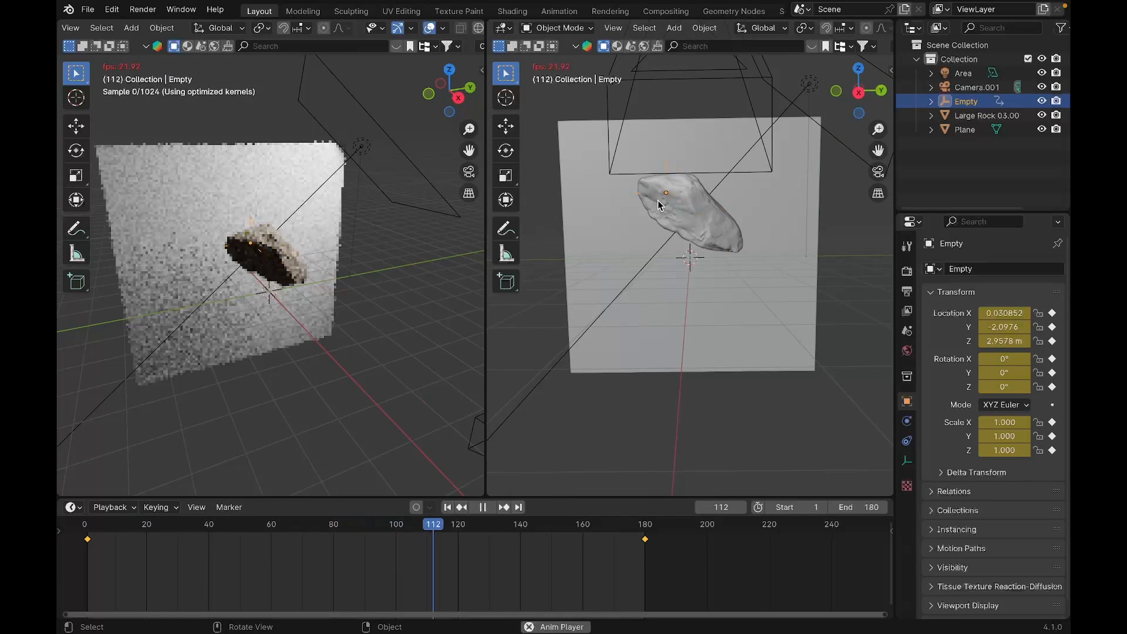
left_click(490, 507)
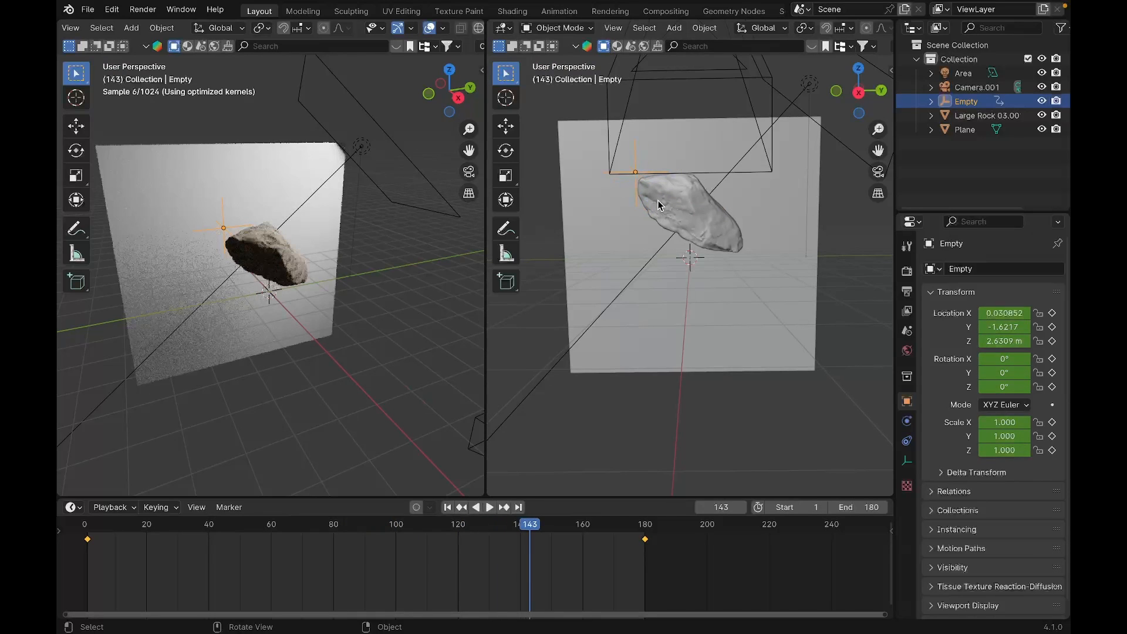
key("ctrl+s")
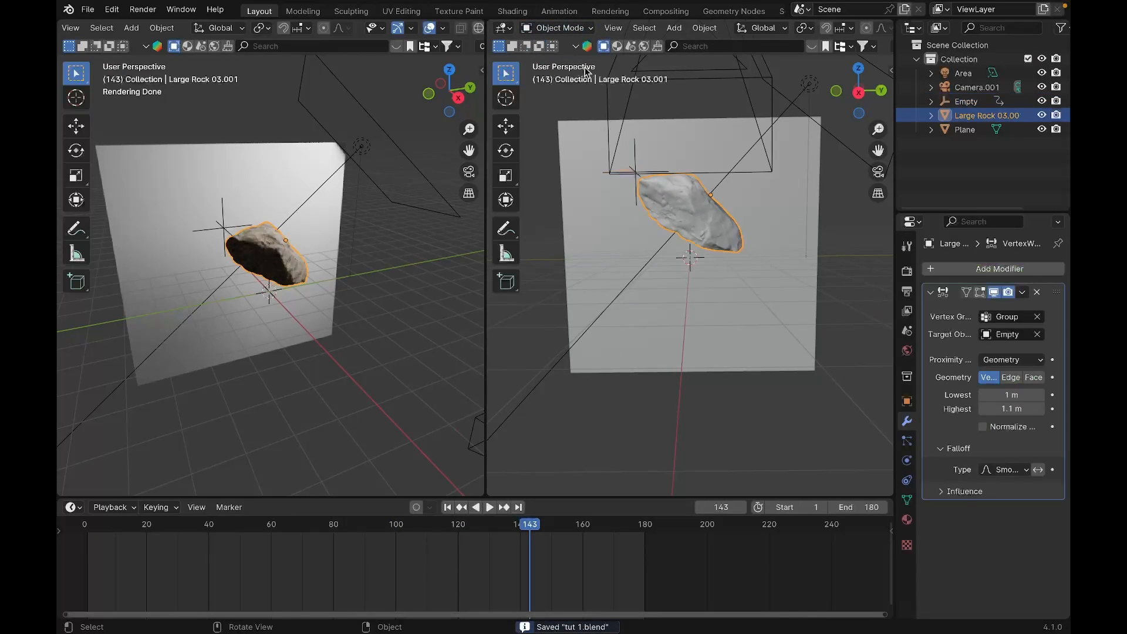
left_click(556, 27)
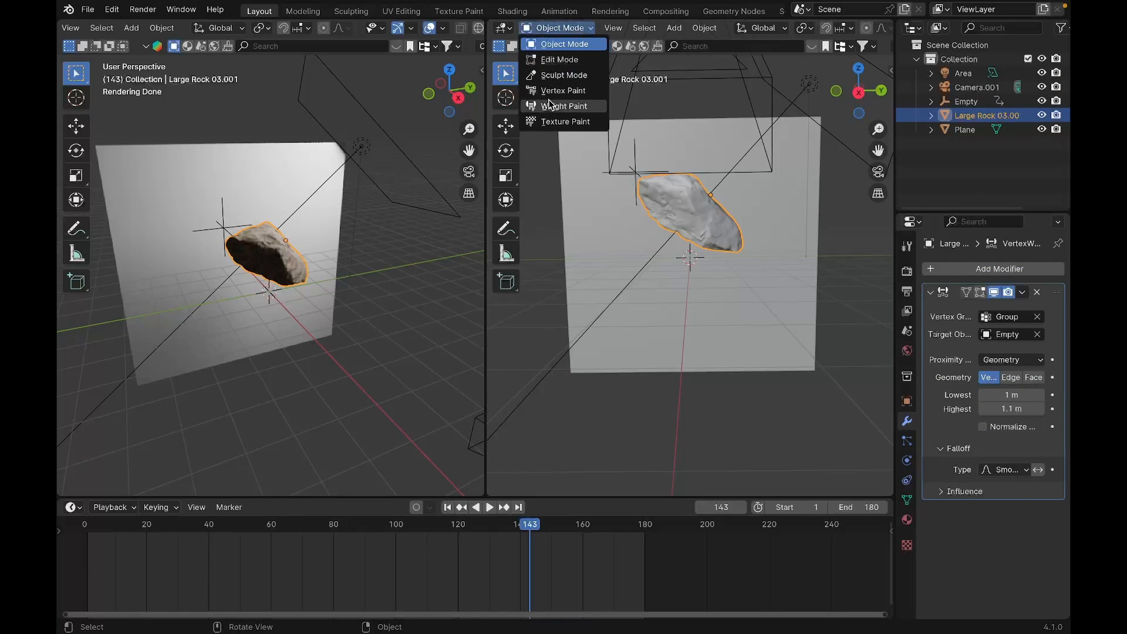
left_click(563, 106)
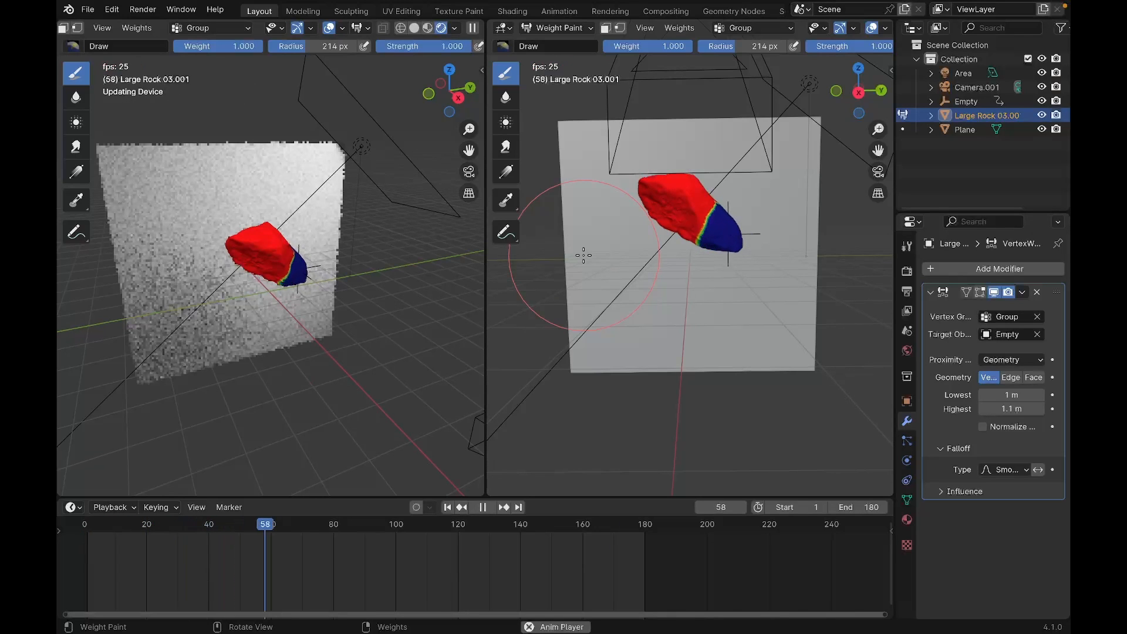
left_click(482, 507)
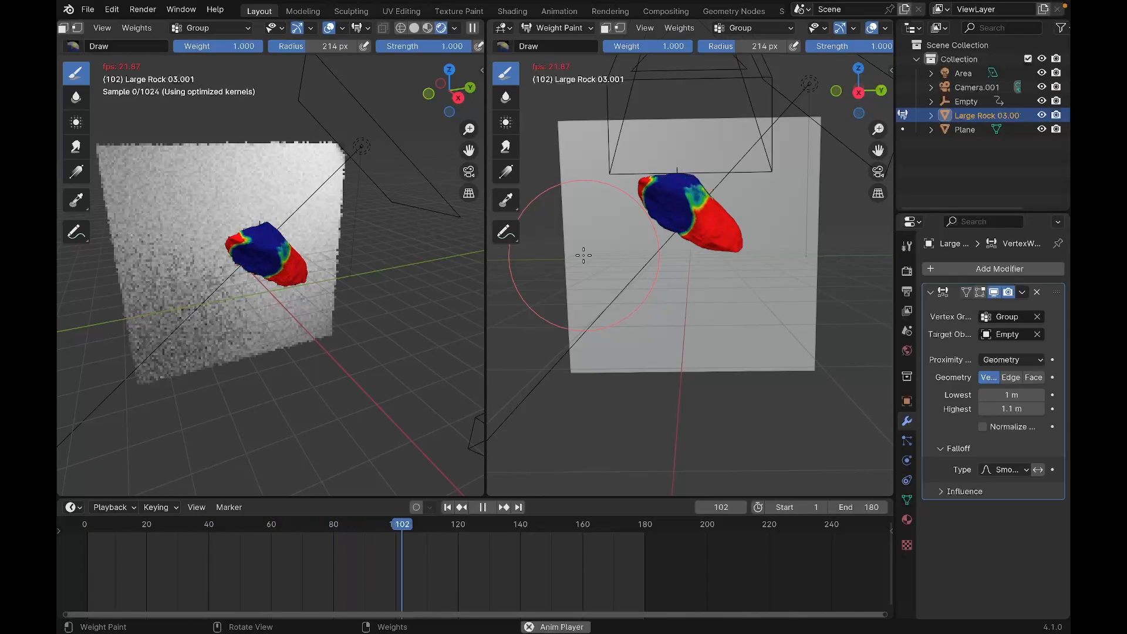
left_click(489, 507)
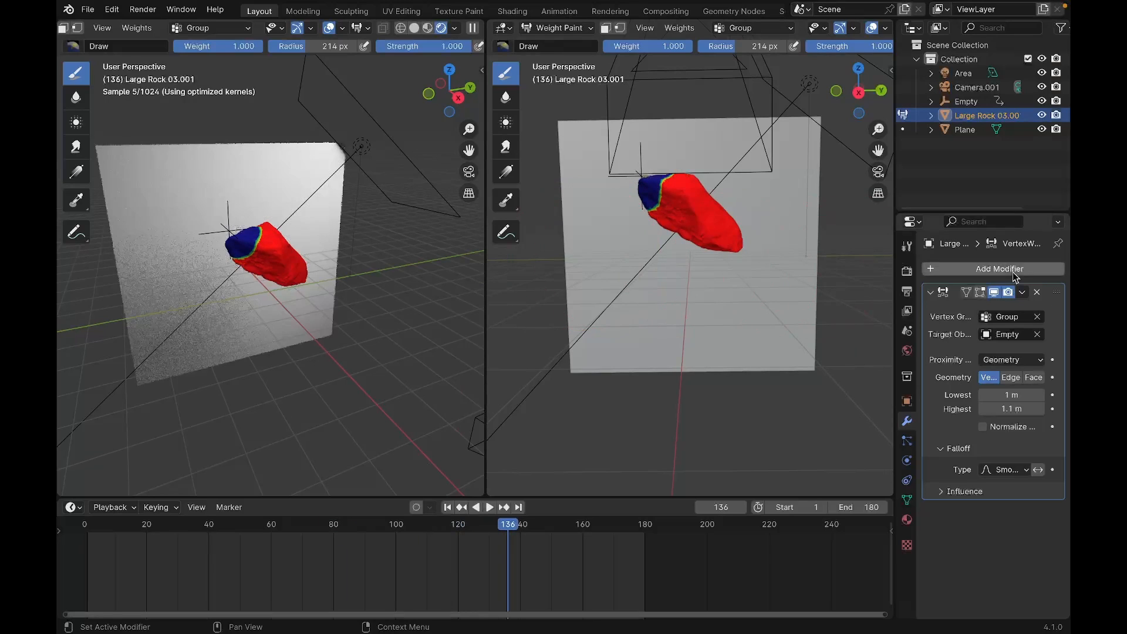
left_click(1006, 333)
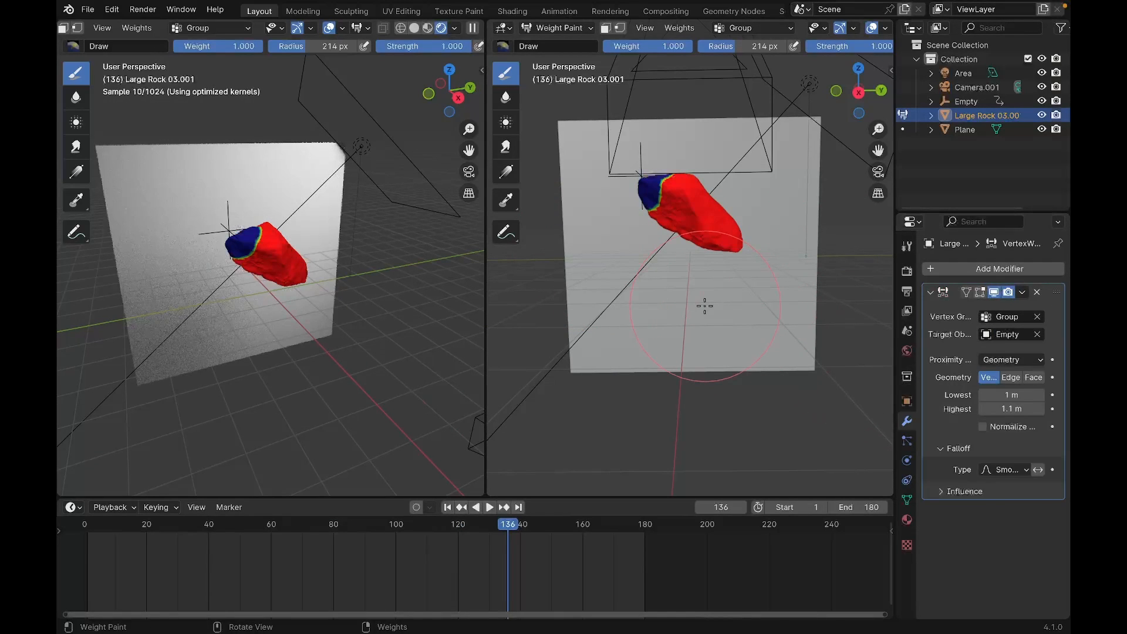
left_click(488, 507)
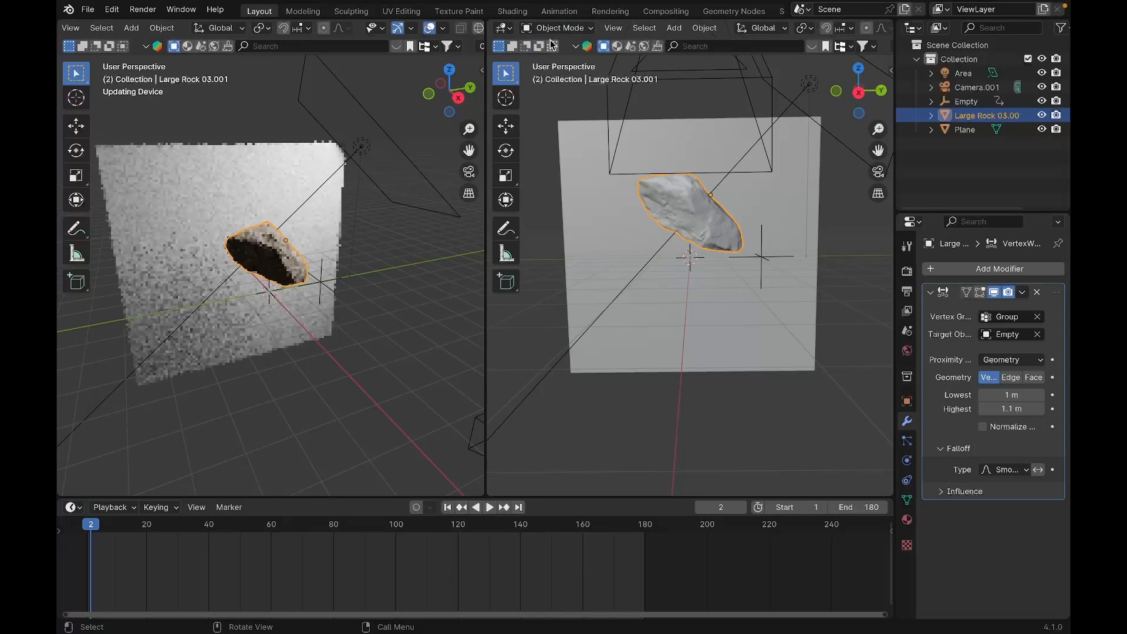
Give the rock a Geometry Nodes tree with a Capture Attribute node reading the Group weights
left_click(502, 27)
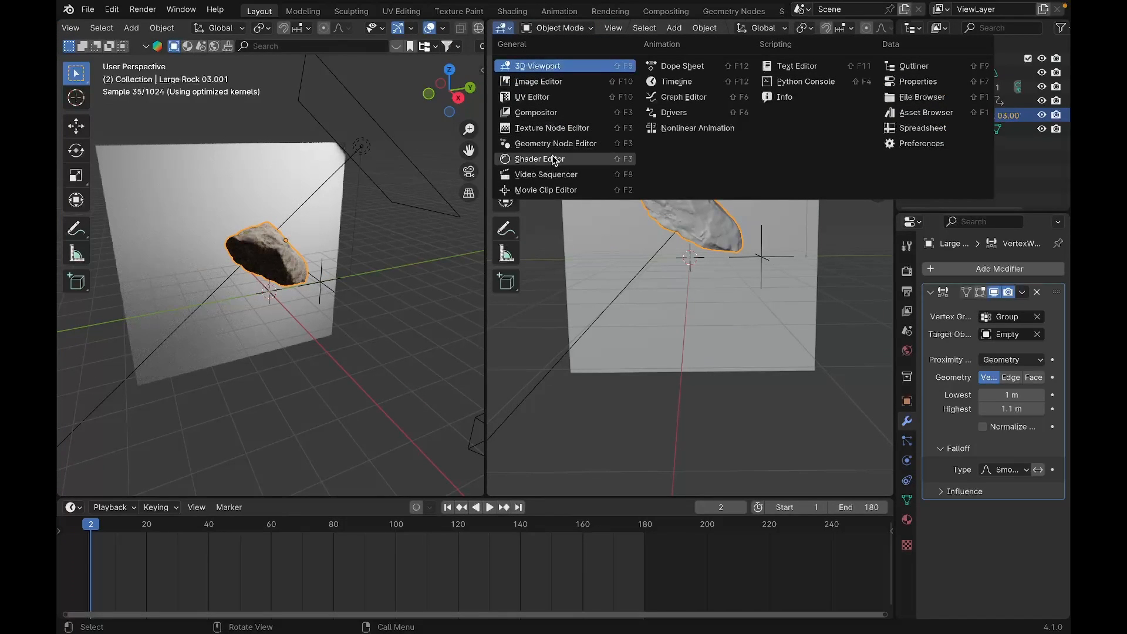
left_click(538, 159)
type("ca")
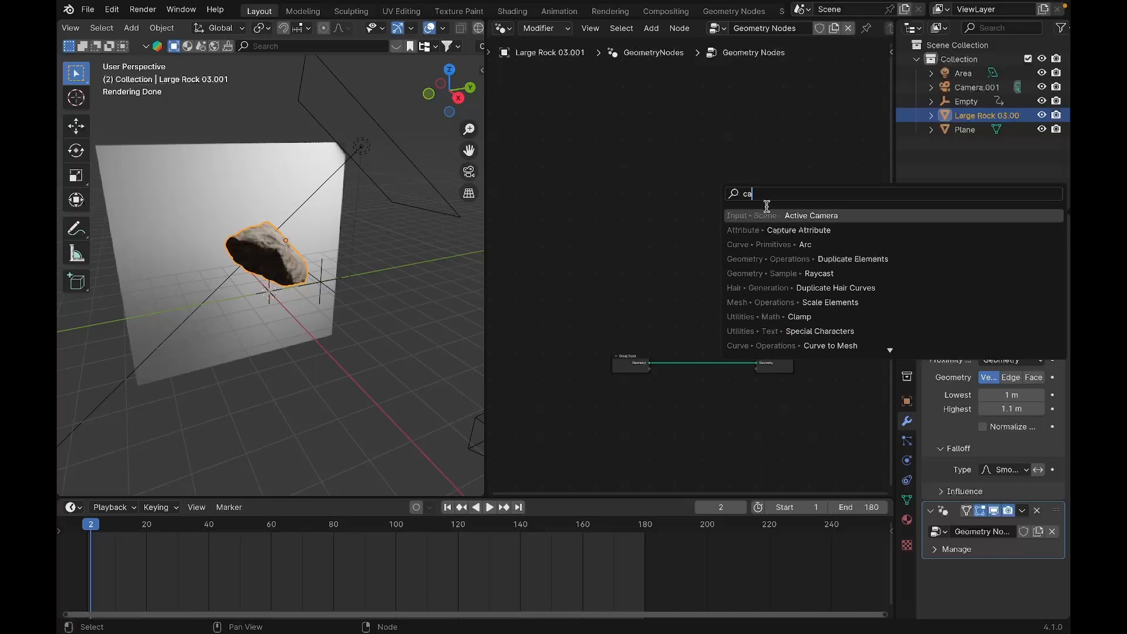
left_click(798, 230)
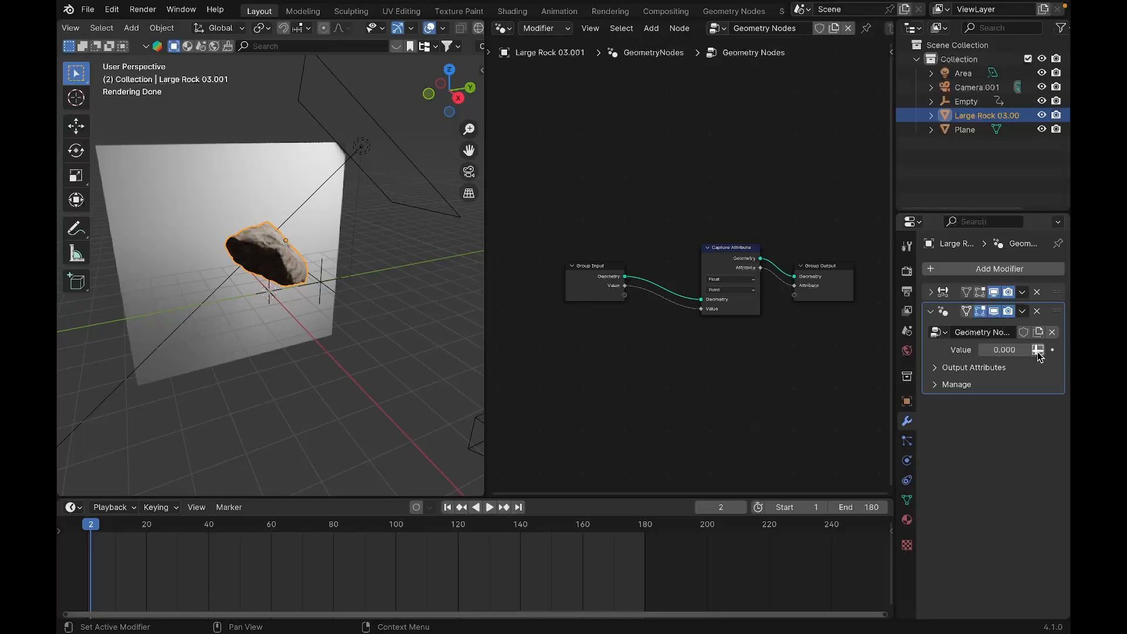
left_click(1038, 350)
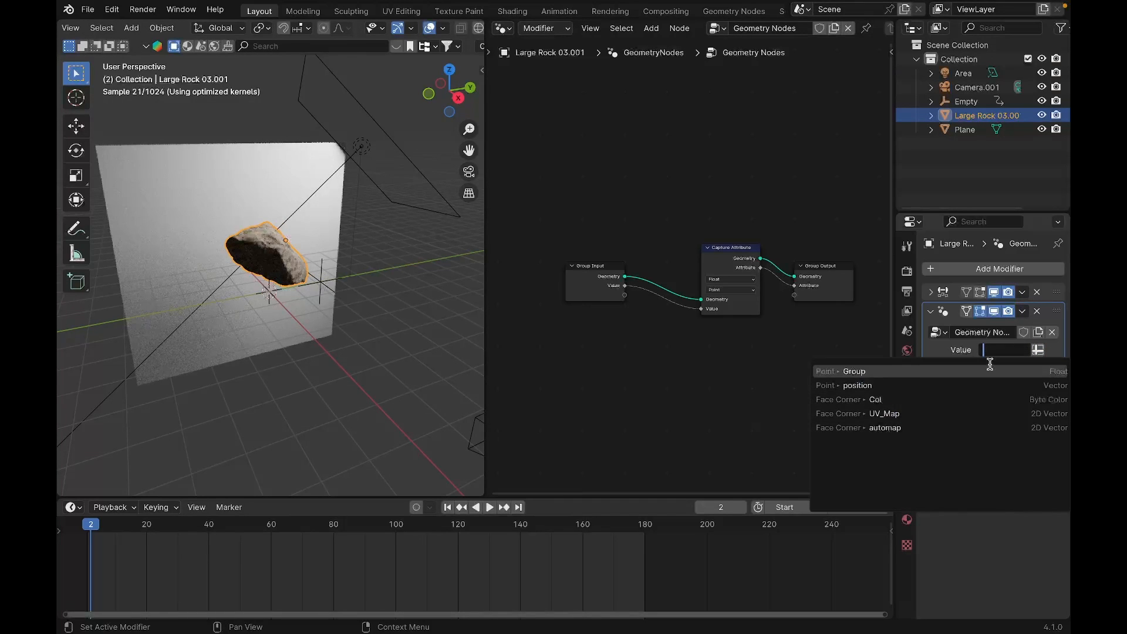
left_click(853, 371)
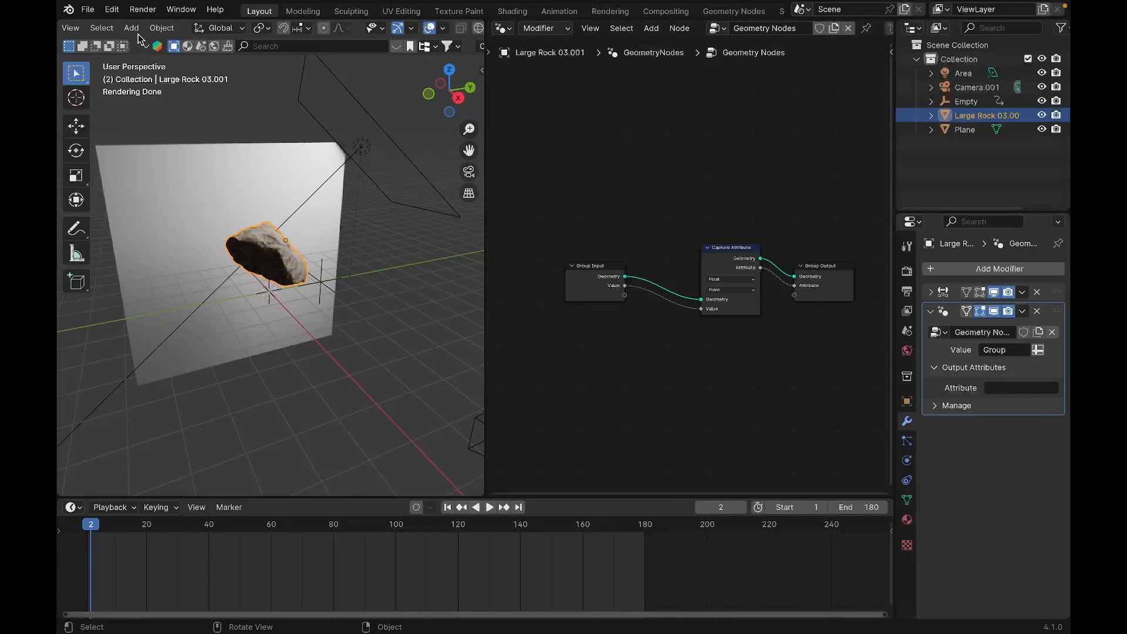
Name the output attribute 'weight', check it in weight paint, and save the file
left_click(129, 27)
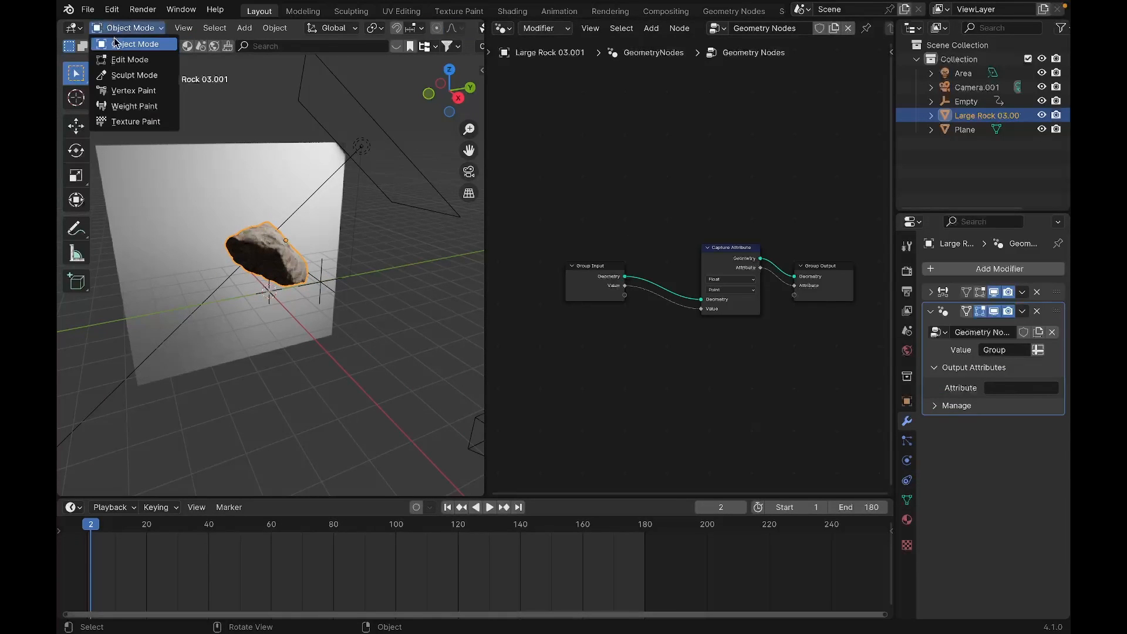
left_click(134, 105)
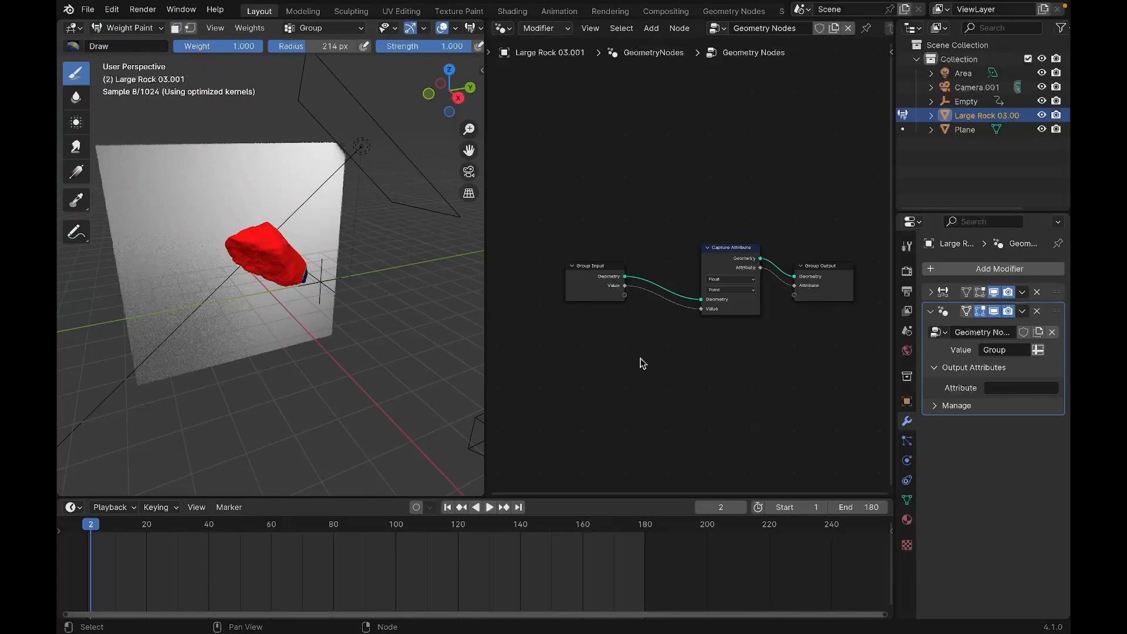
left_click(1020, 387)
type("weight")
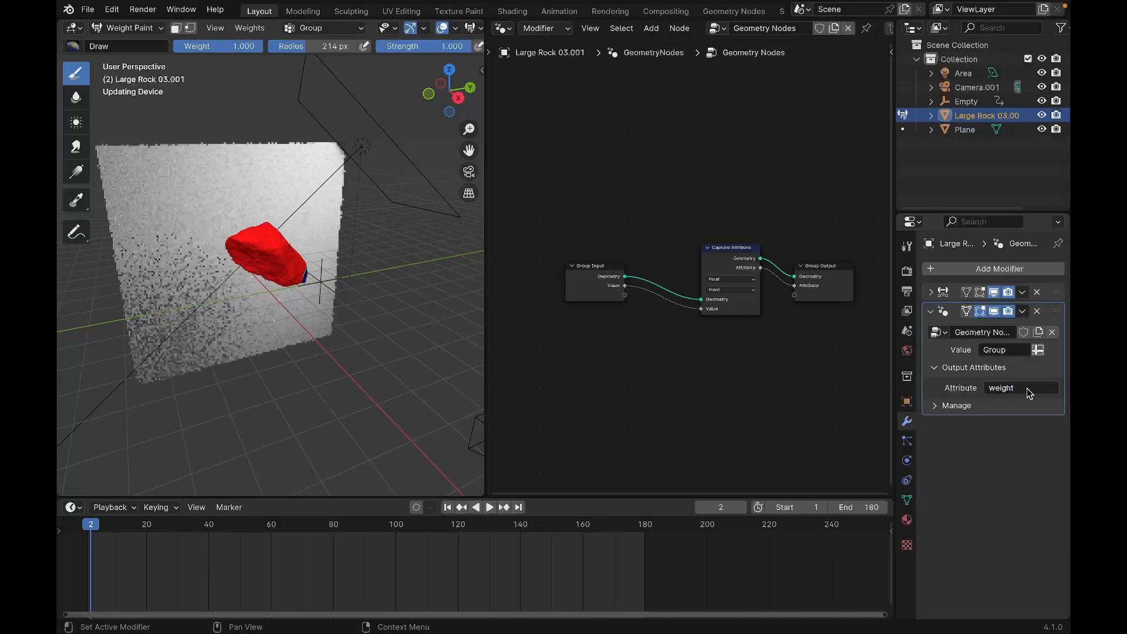
key("ctrl+s")
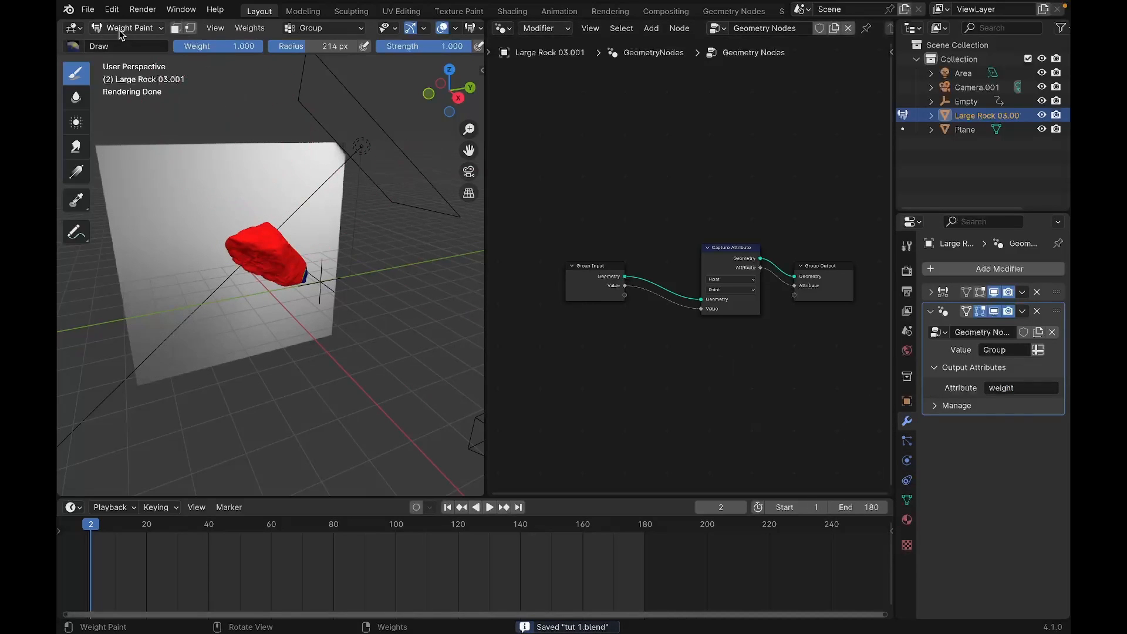
left_click(129, 27)
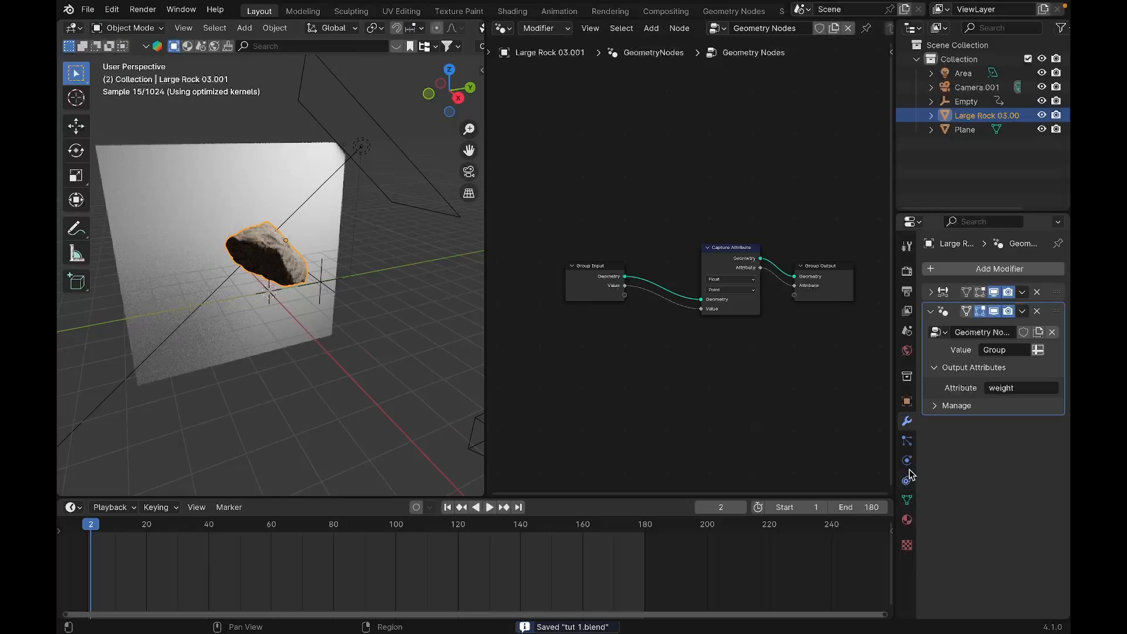
Enable Cloth physics on the rock with 10 quality steps, speed 0.7, air viscosity 0.5, bending 0.05, zero damping
left_click(907, 460)
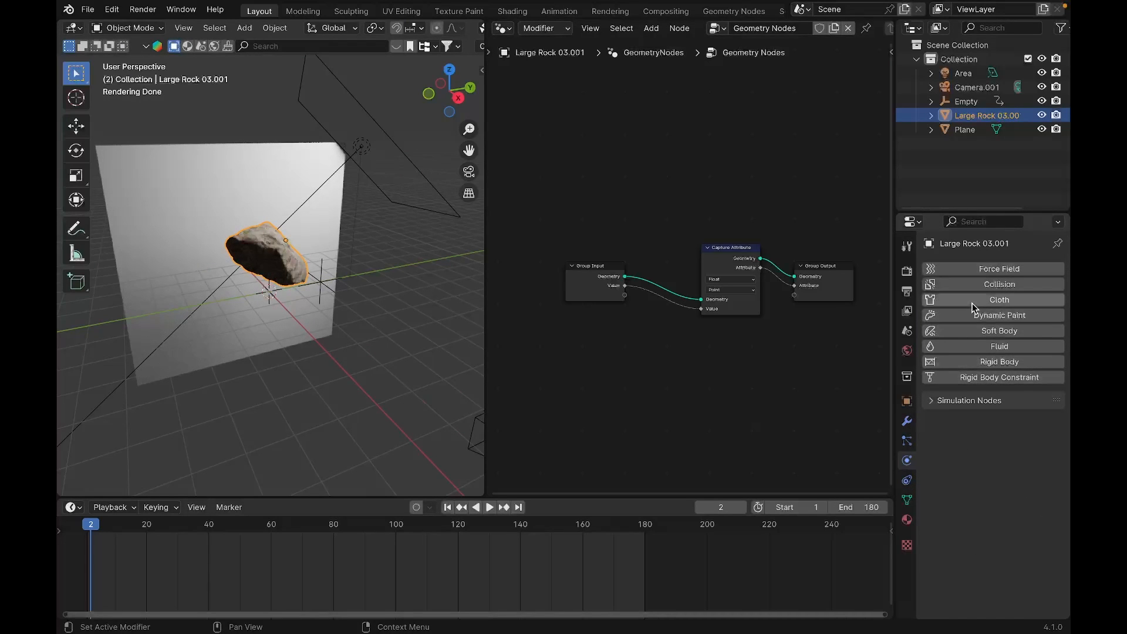
left_click(997, 299)
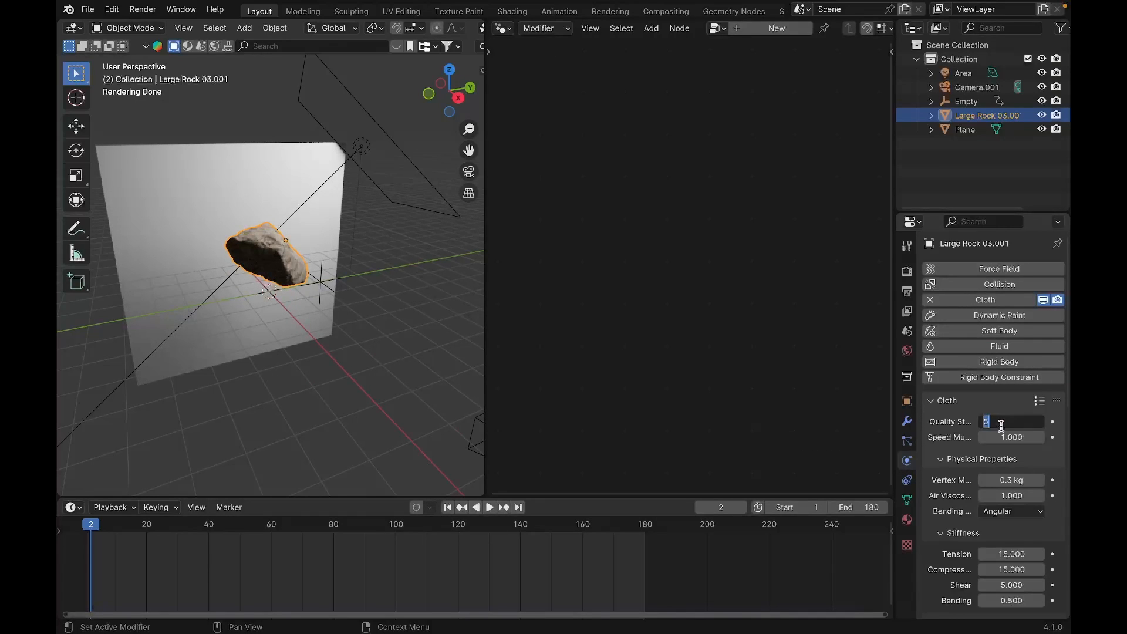
type("10")
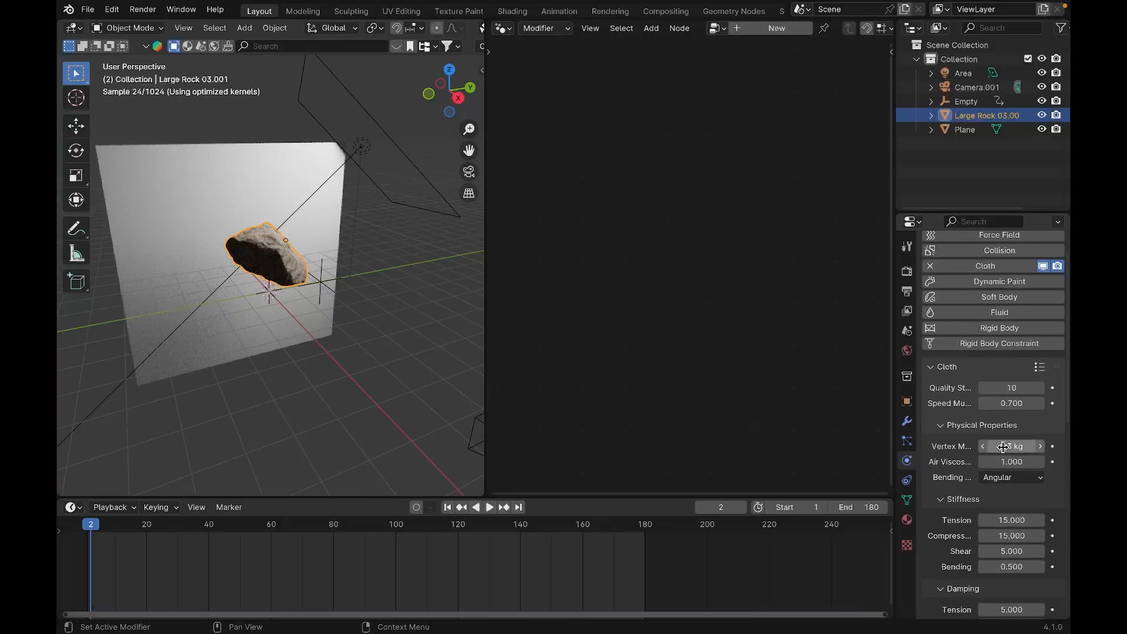
left_click(1011, 461)
type("0.500")
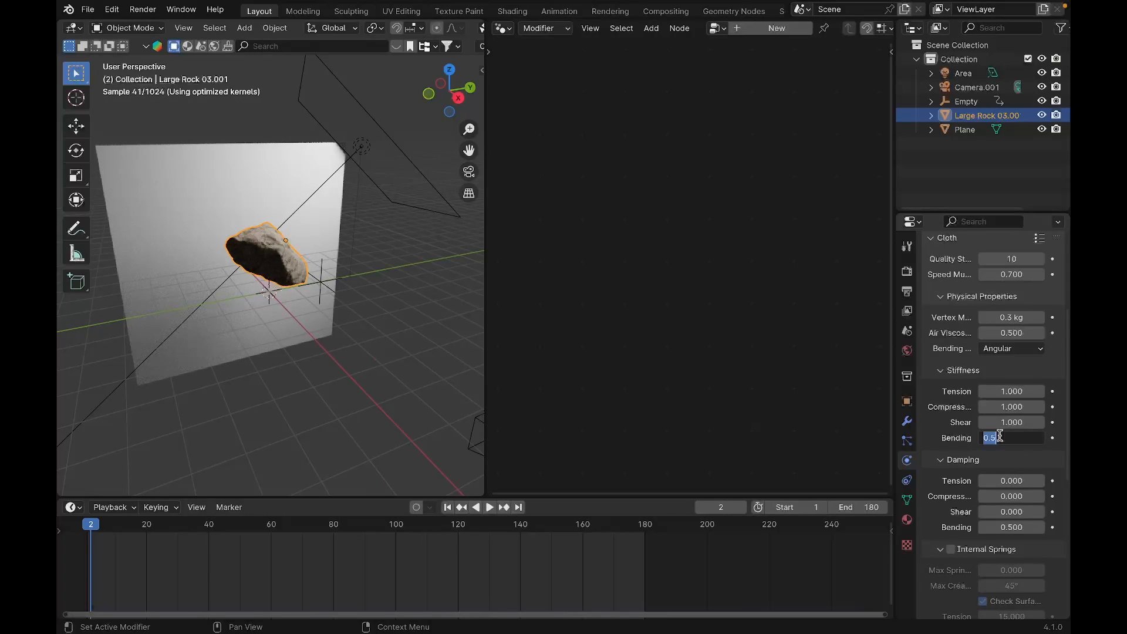
type(".050")
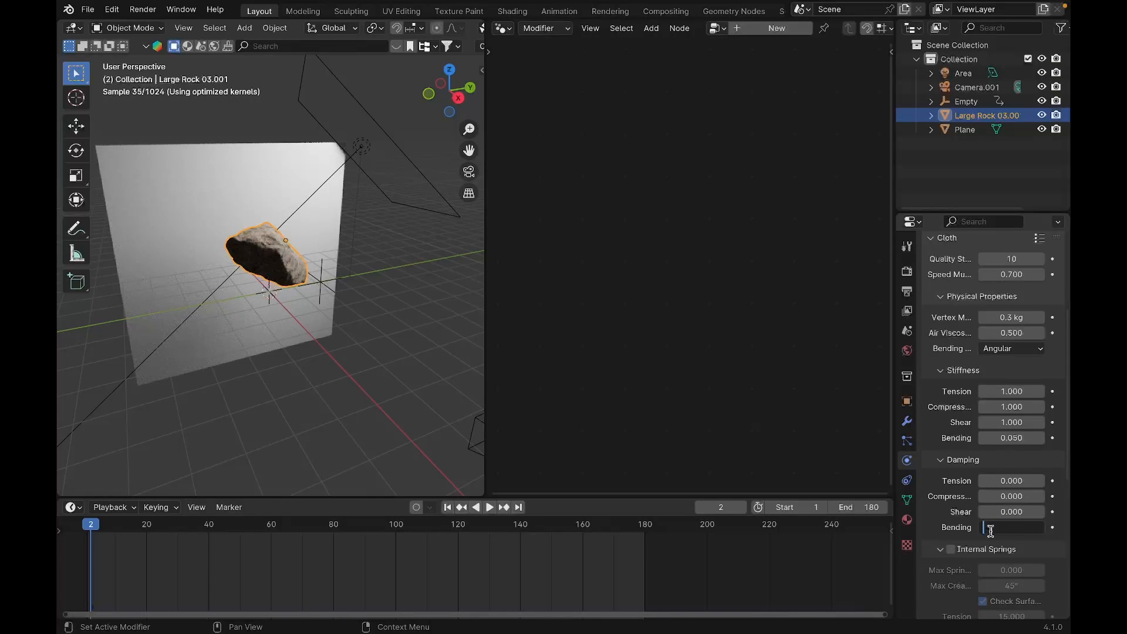
Set cloth pressure 5, pin with the Group weights and shrinking -0.05
scroll("down", 3)
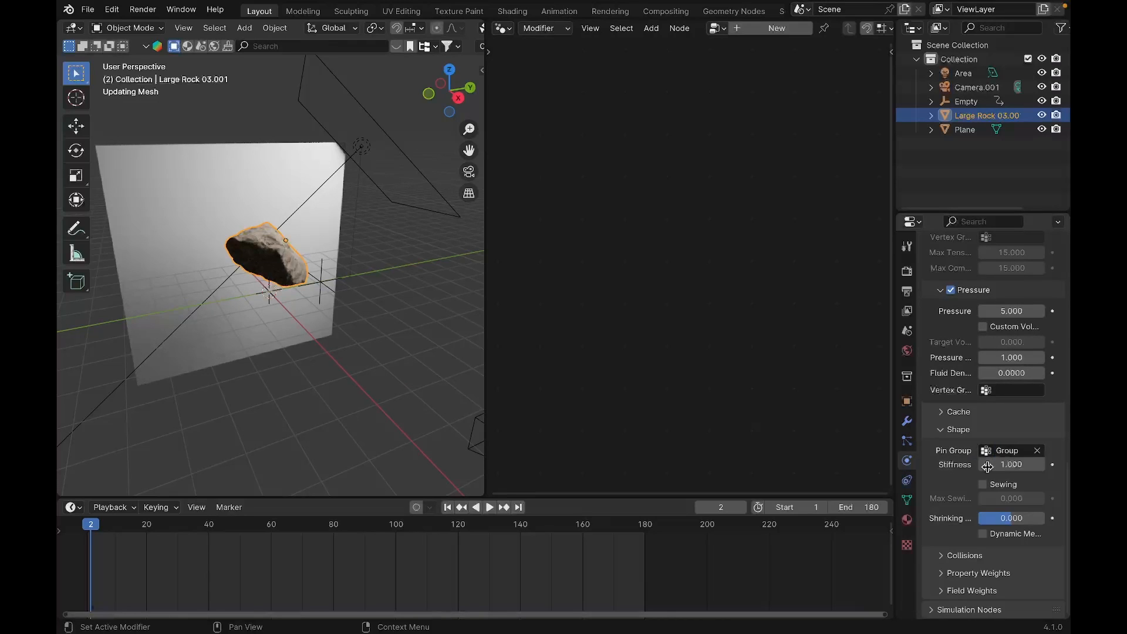
left_click(1009, 517)
type("-0.050")
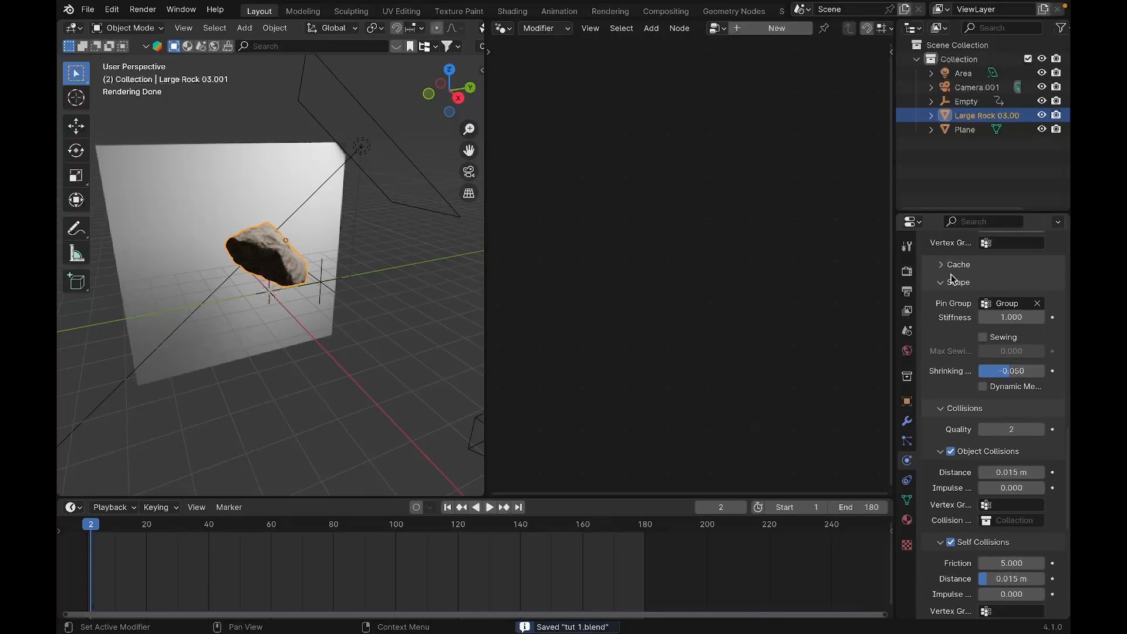
left_click(940, 264)
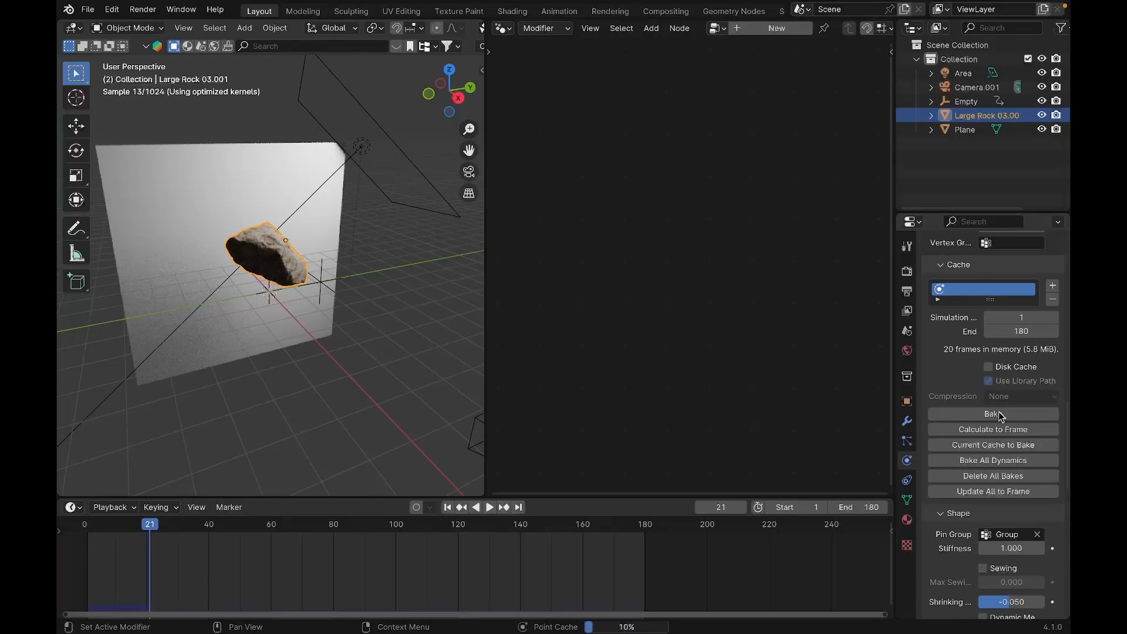
Bake the cloth simulation for all 180 frames into the cache
left_click(488, 507)
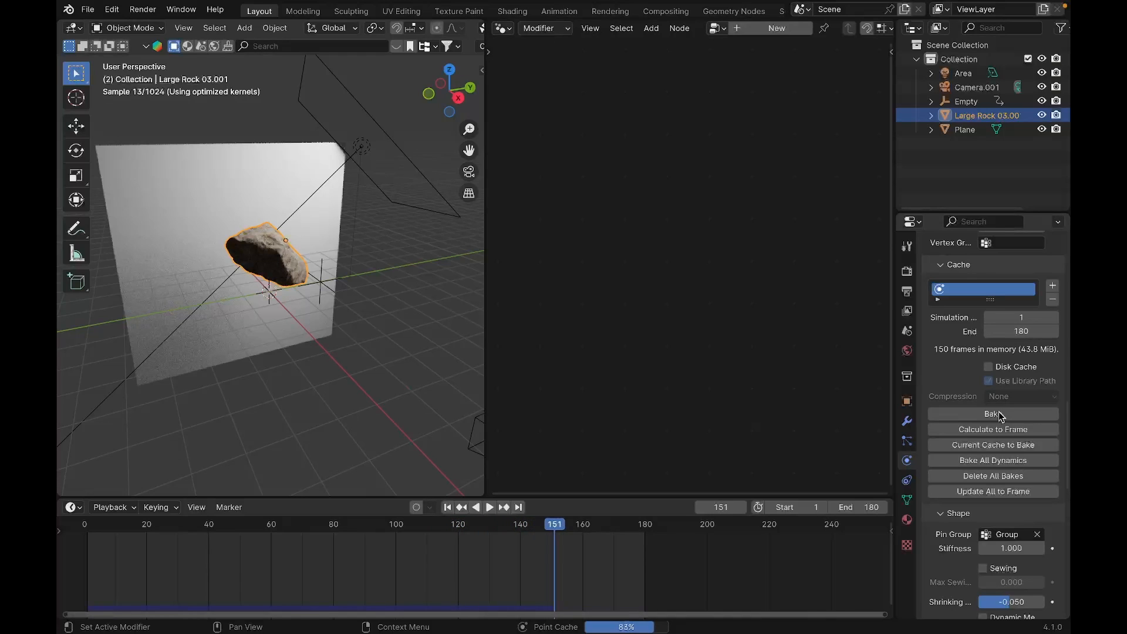
left_click(993, 413)
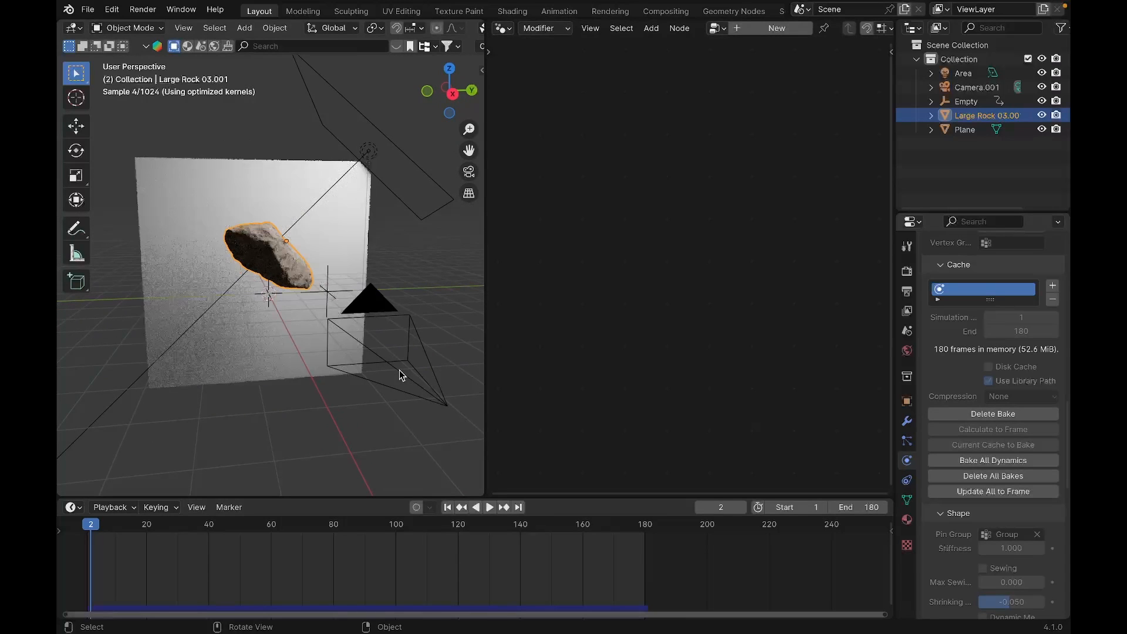
Play the baked cloth in Material Preview, stop around frame 50, and switch to the Shader Editor
left_click(488, 507)
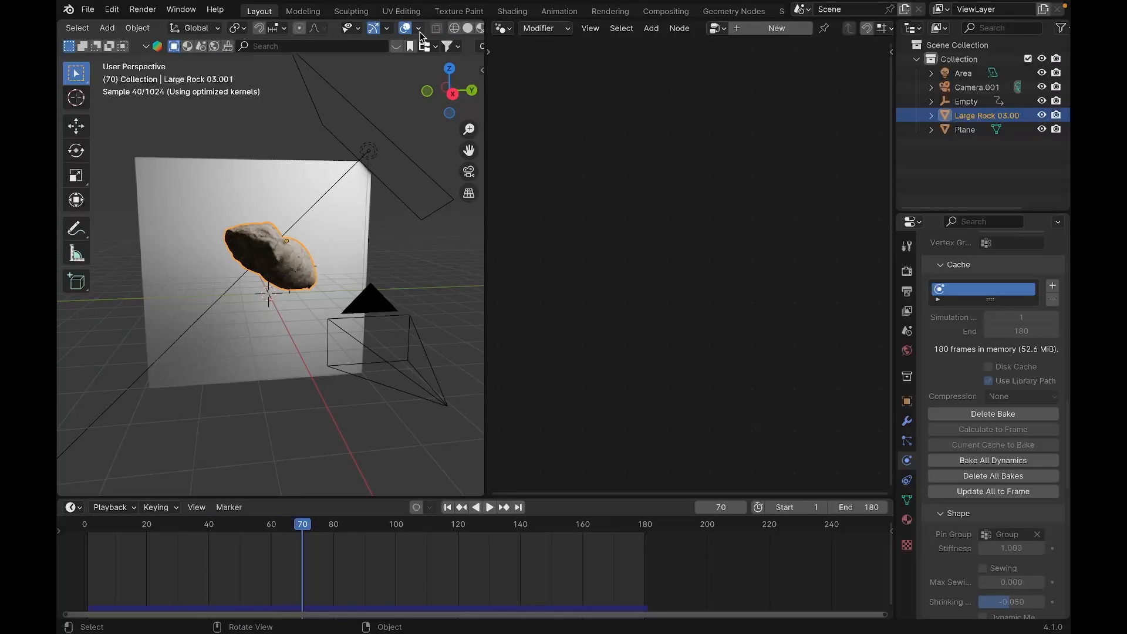
left_click(488, 507)
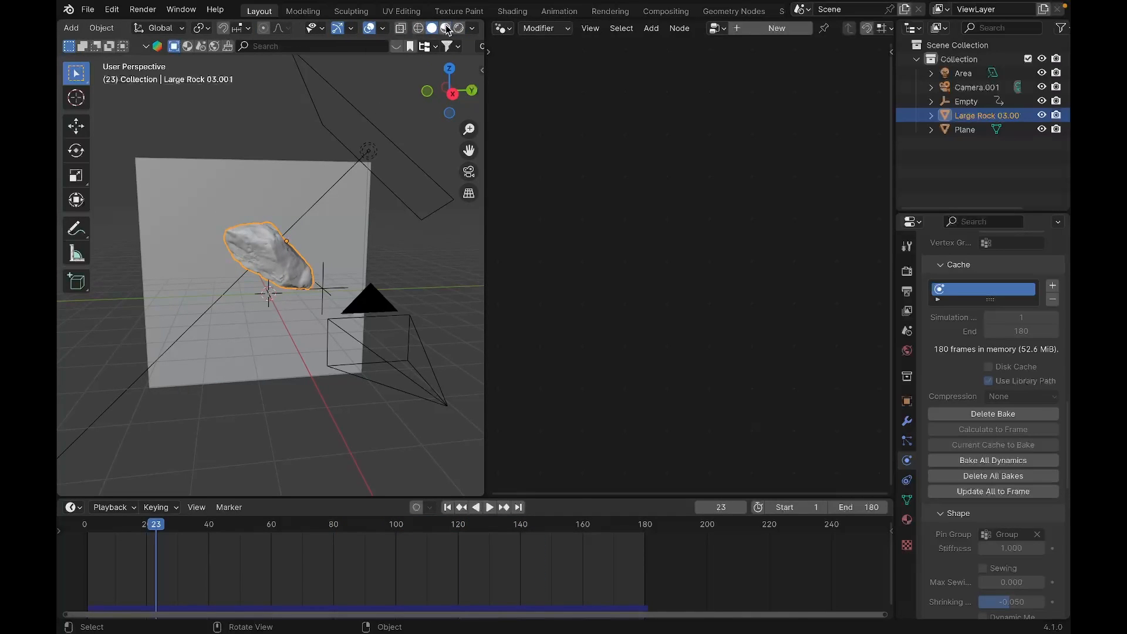
left_click(489, 507)
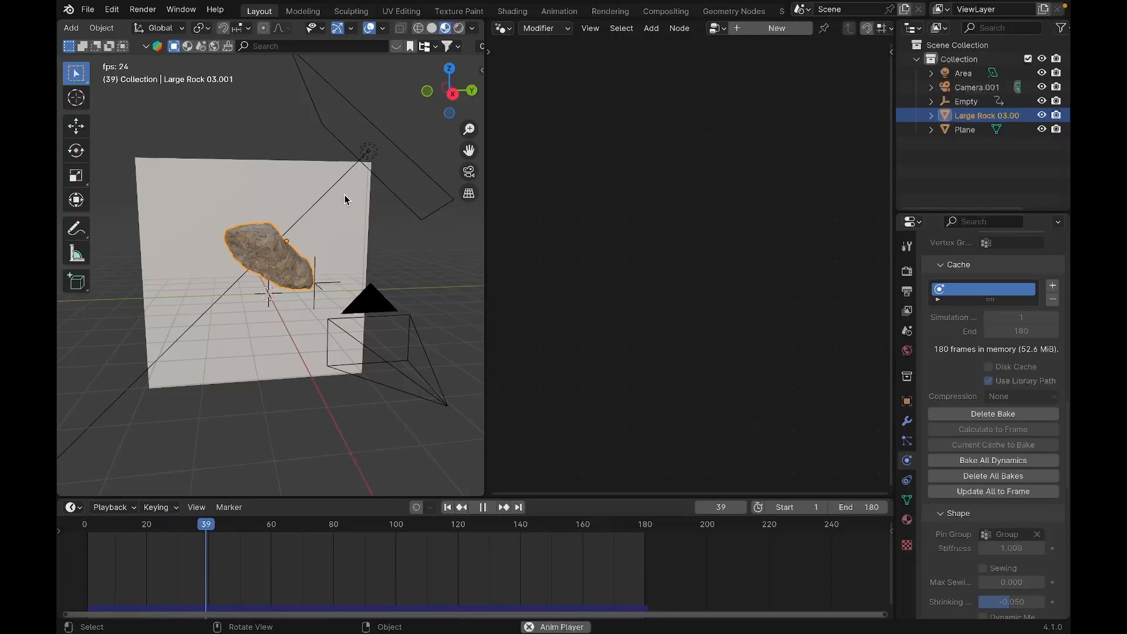
left_click(482, 507)
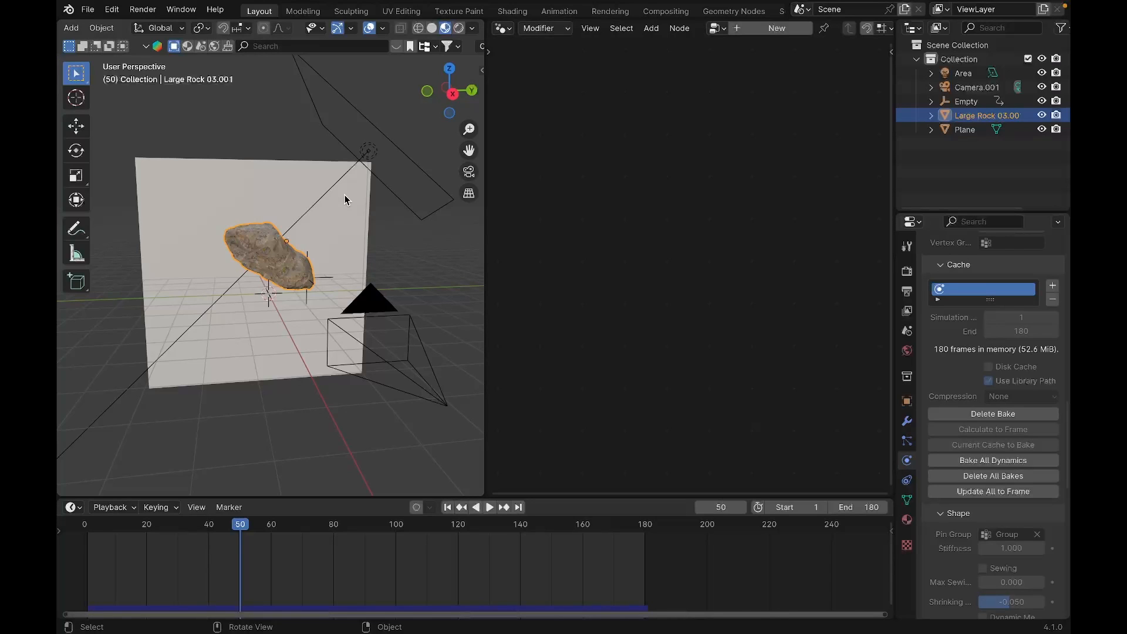
left_click(504, 27)
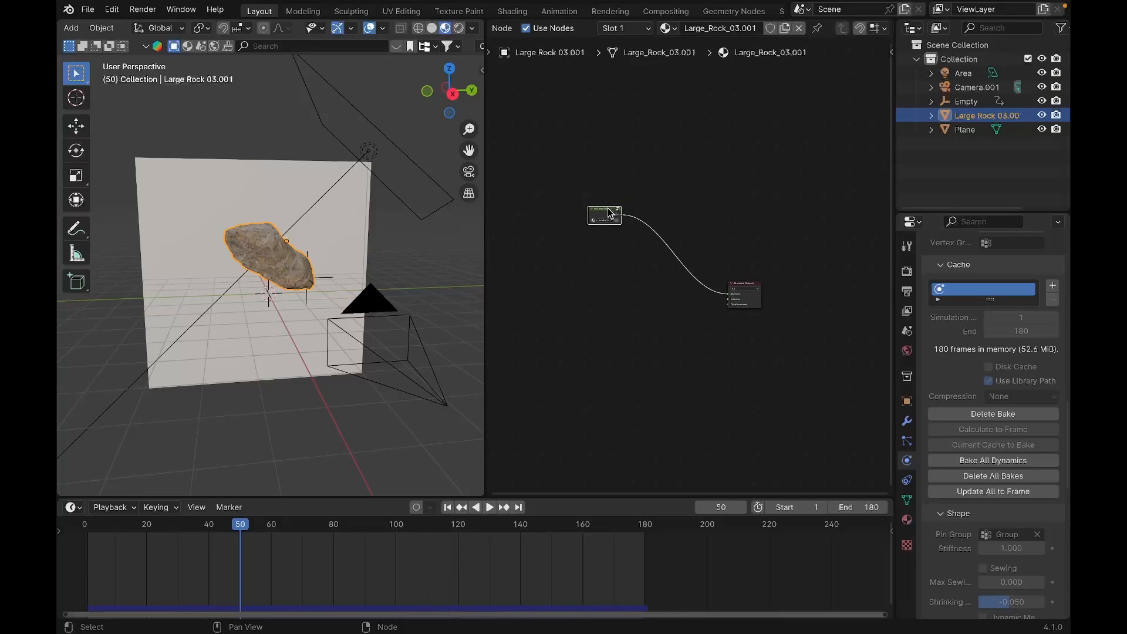
Duplicate the rock shader group and add a Mix Shader blending both copies
right_click(605, 214)
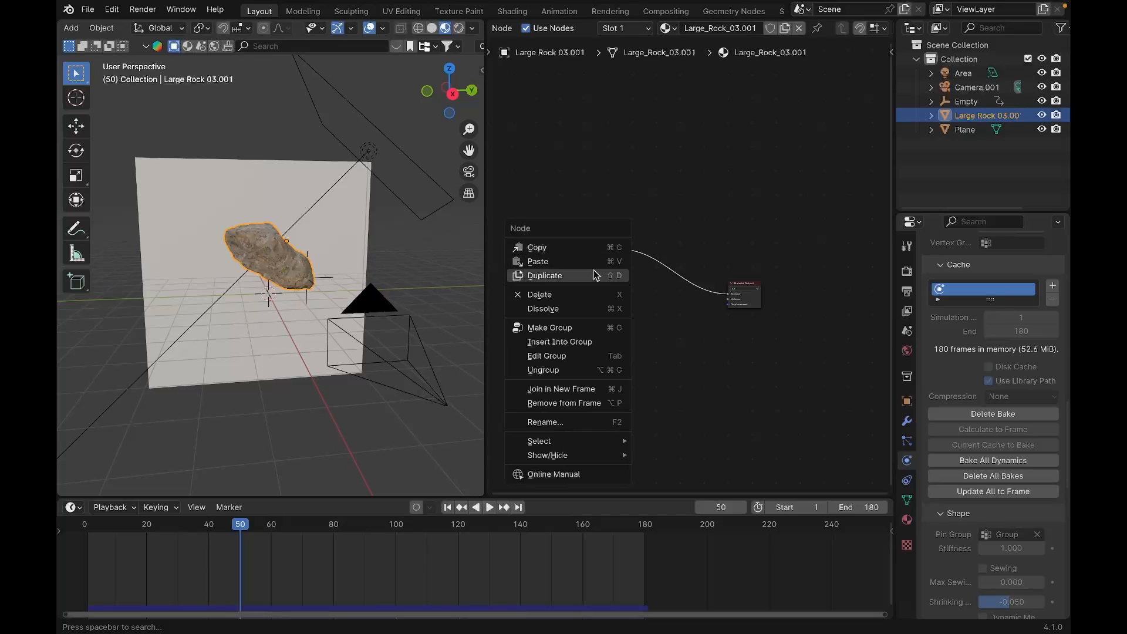
left_click(544, 274)
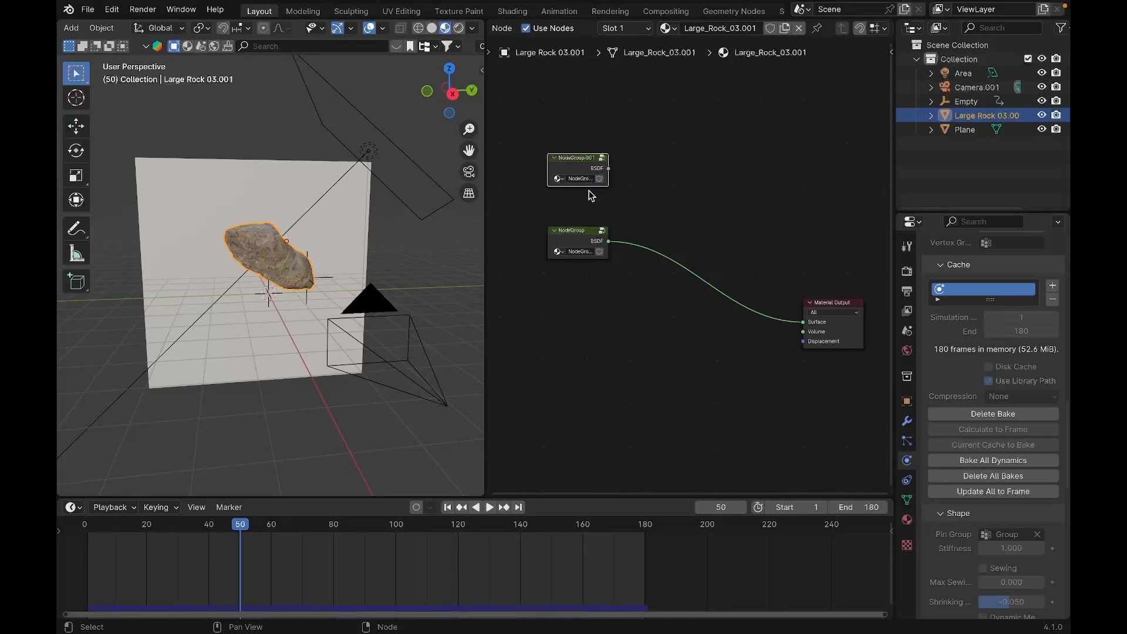
type("mix")
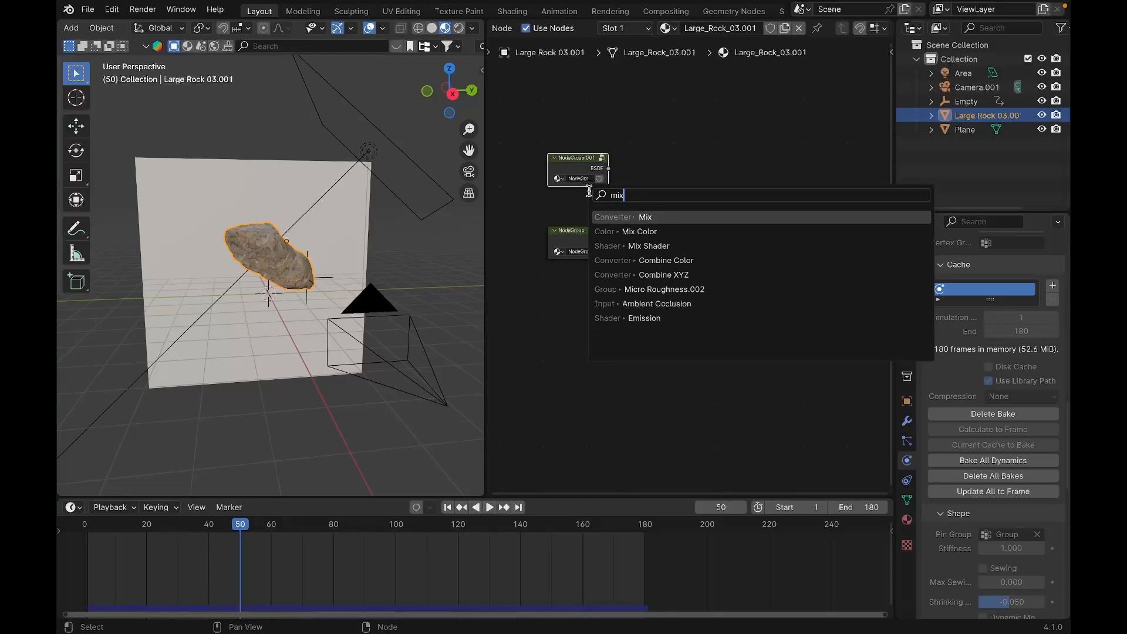
left_click(648, 245)
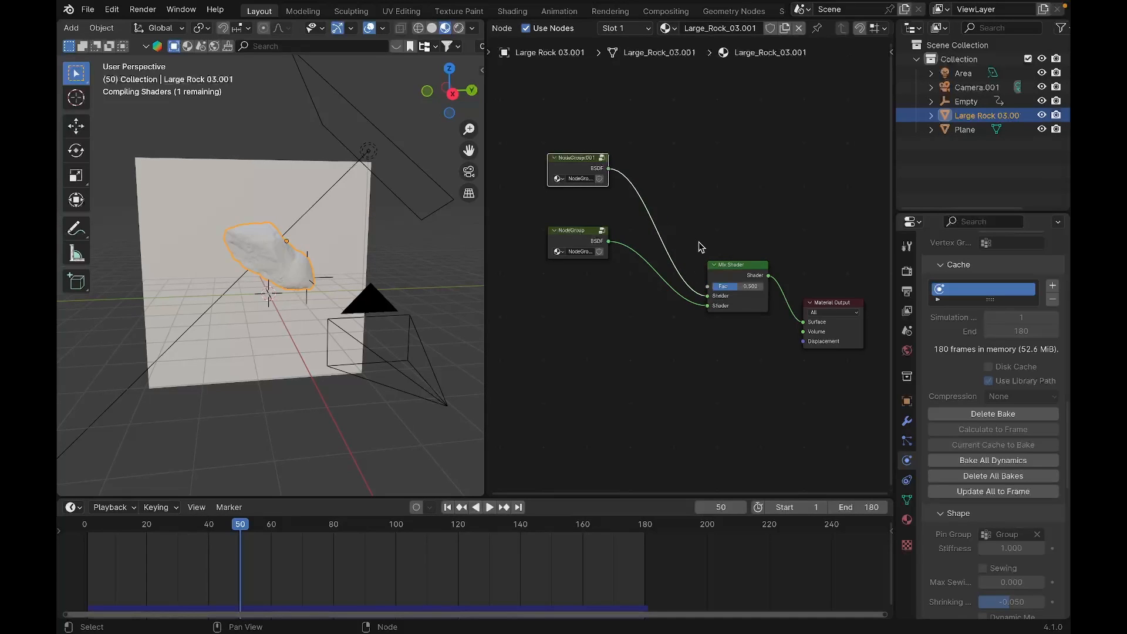
Add a Color Ramp node to drive the Mix Shader factor
type("co")
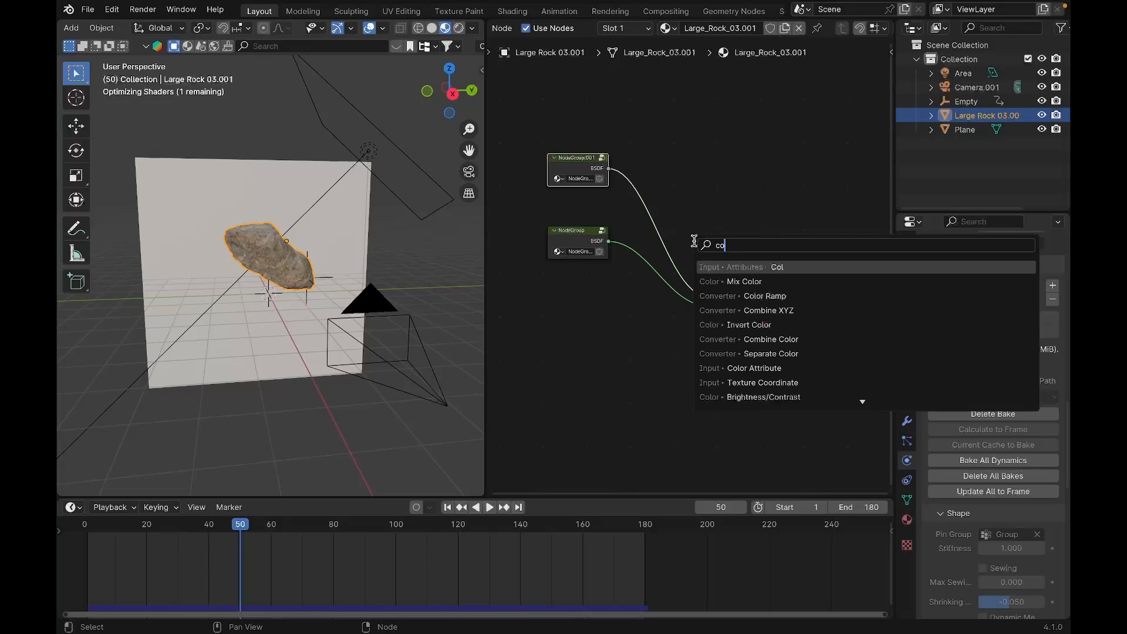
left_click(764, 295)
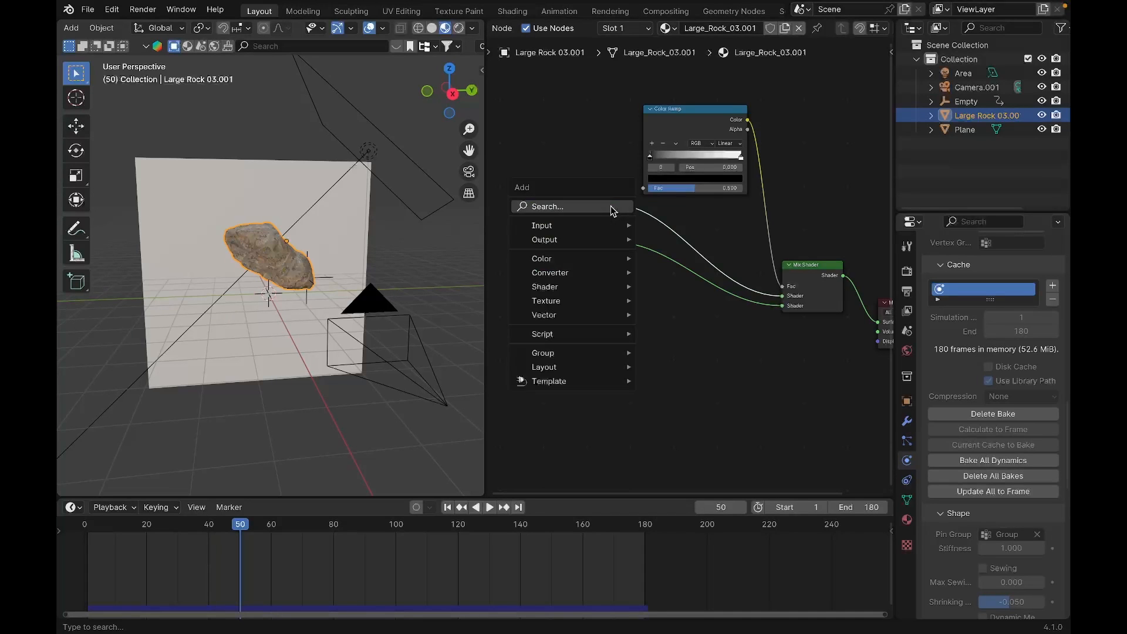
Add an Attribute node and wire its Fac output into the Color Ramp's factor
type("a")
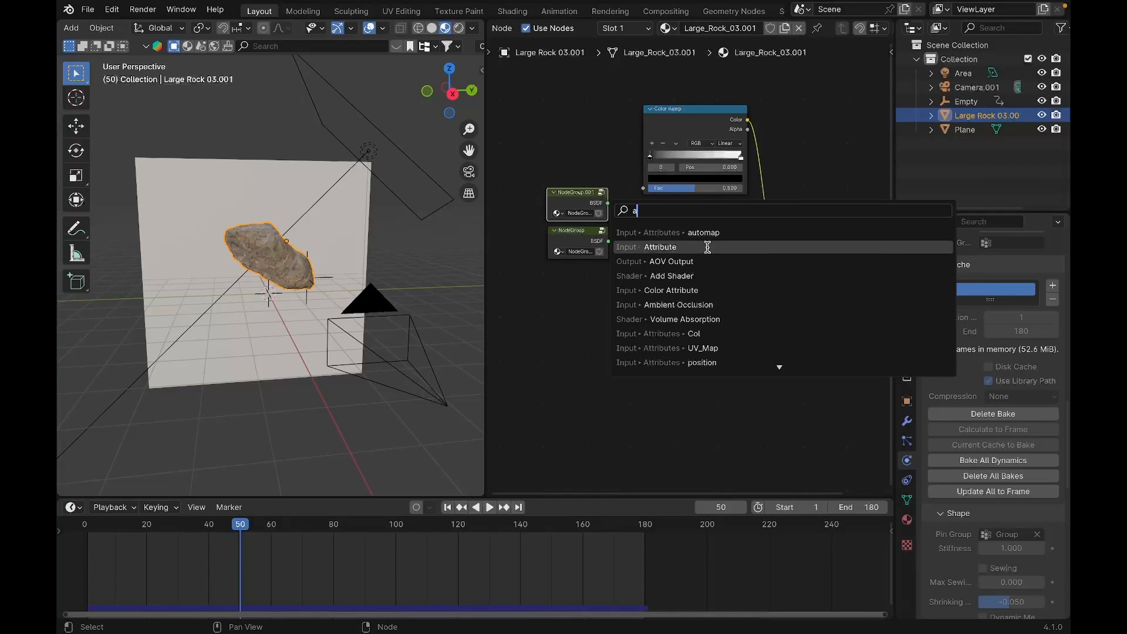
left_click(659, 247)
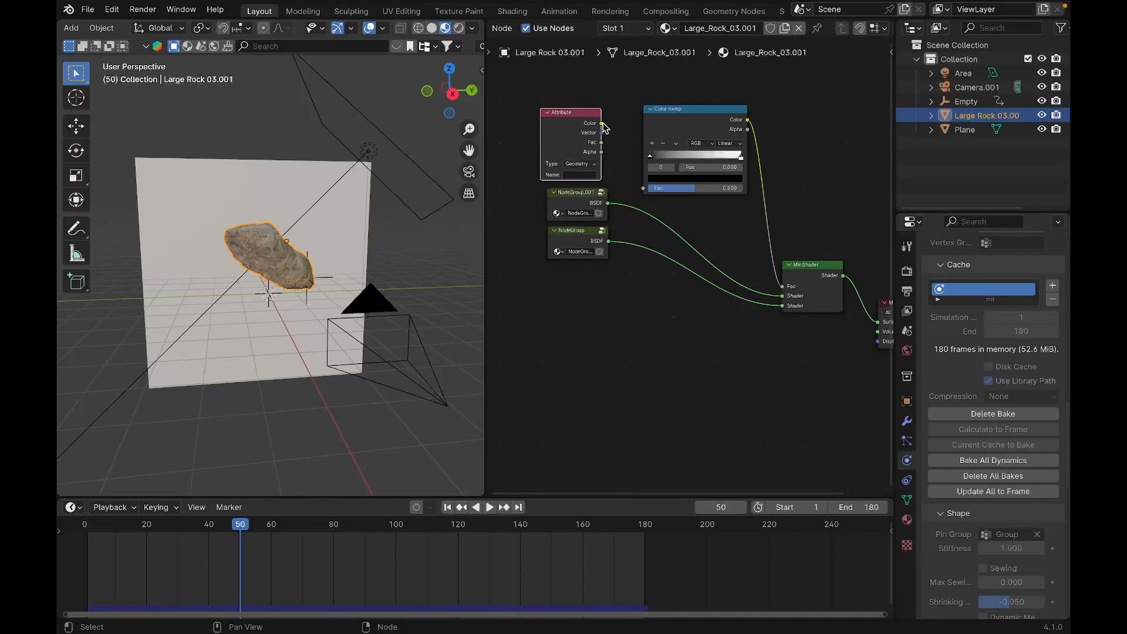
mouse_move(610, 144)
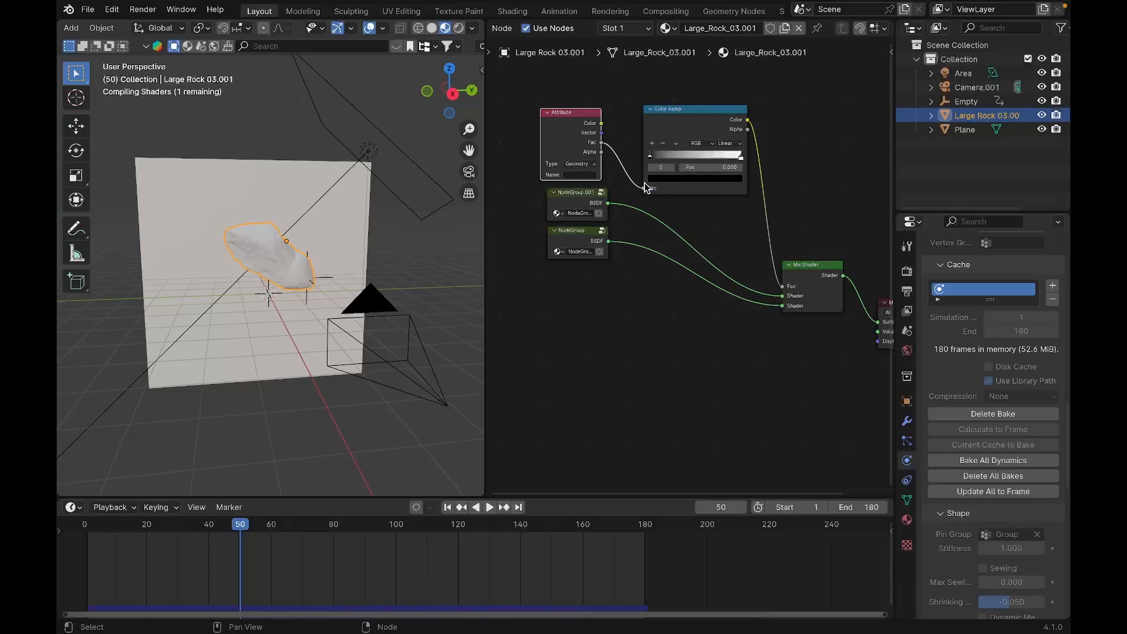
left_click(572, 174)
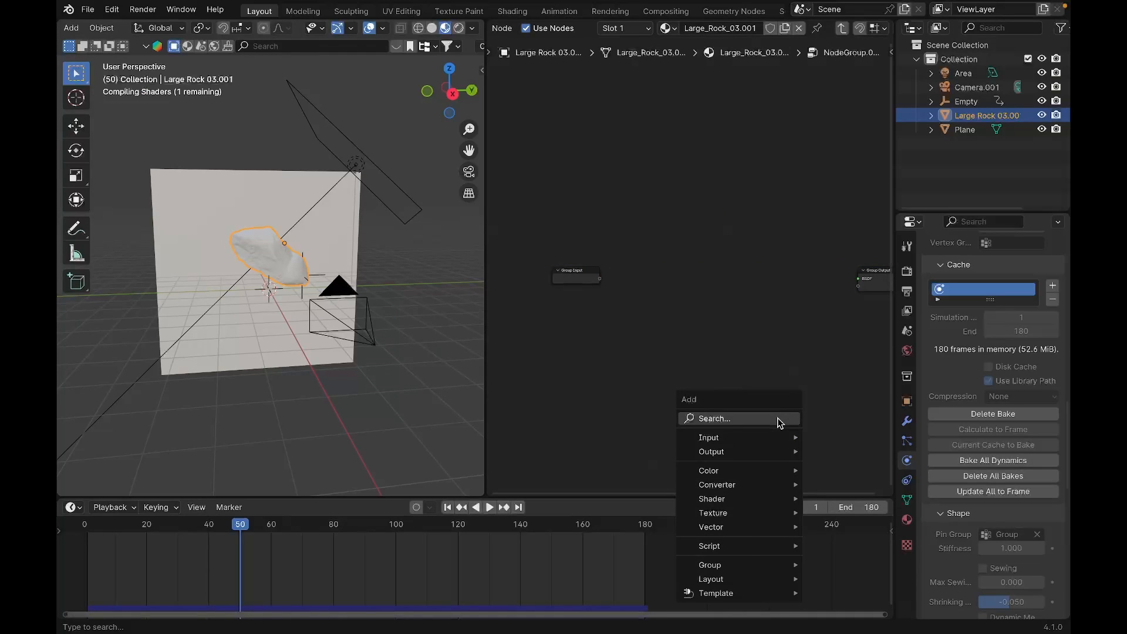
Inside the shader group, add a Glass BSDF feeding the Group Output
type("glas")
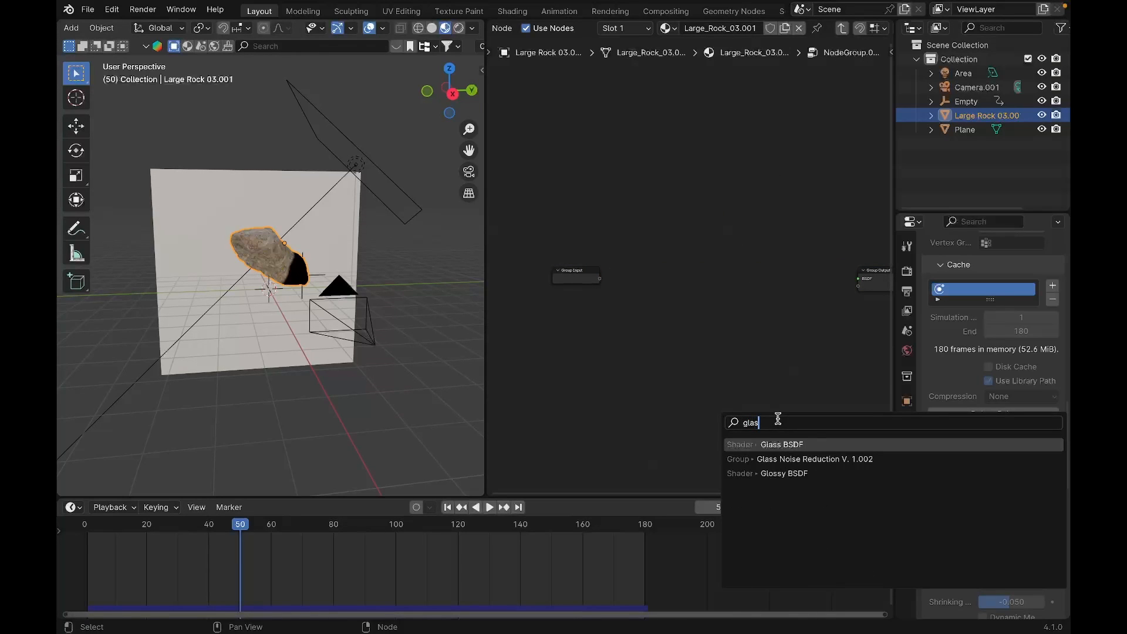
left_click(779, 444)
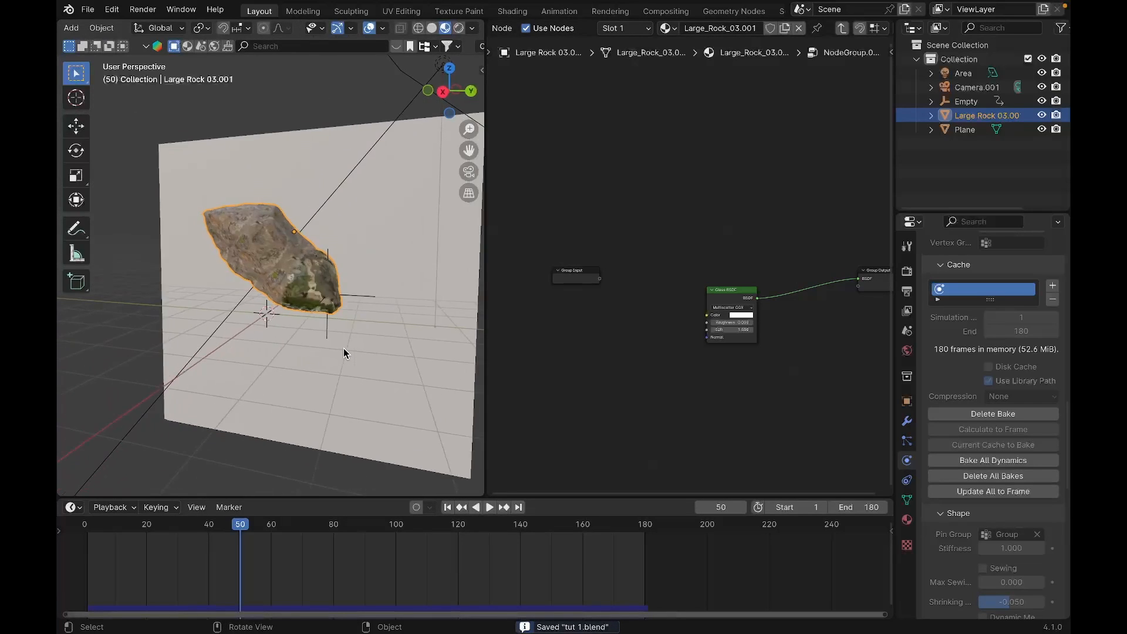
Play the cloth animation in rendered preview to see the rock turning to glass
left_click_drag(287, 287, 324, 251)
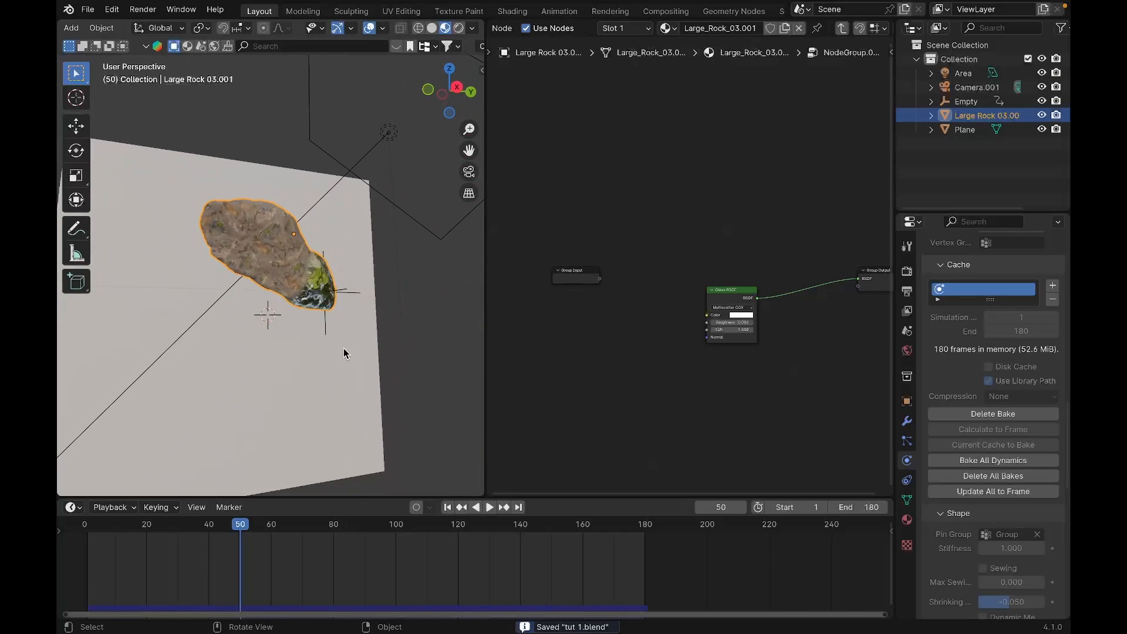
left_click(489, 507)
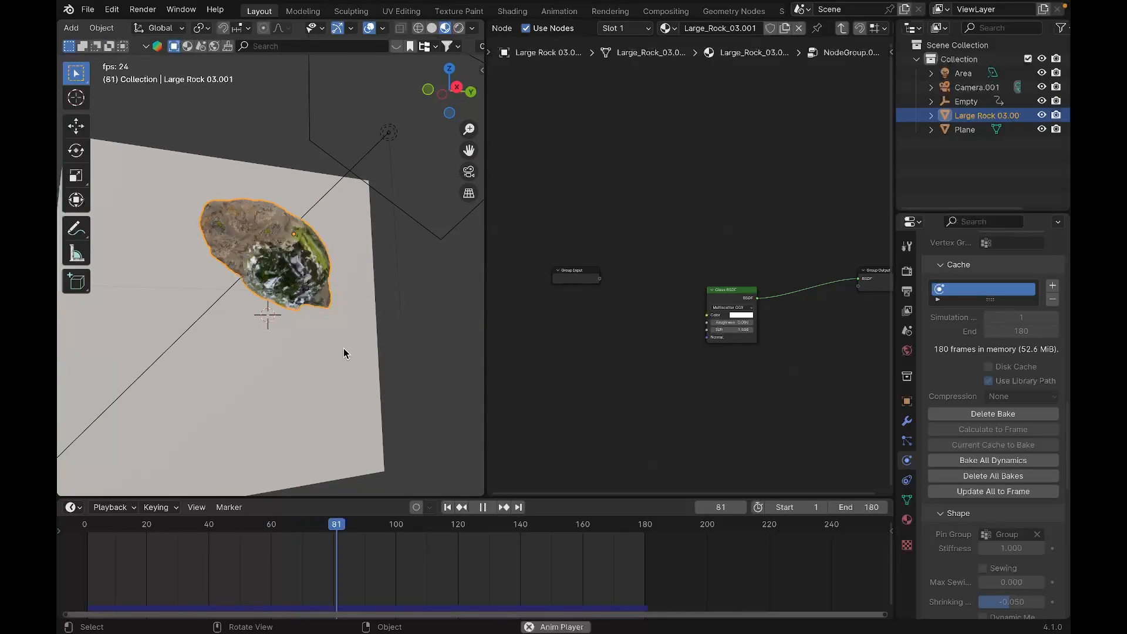
left_click(482, 507)
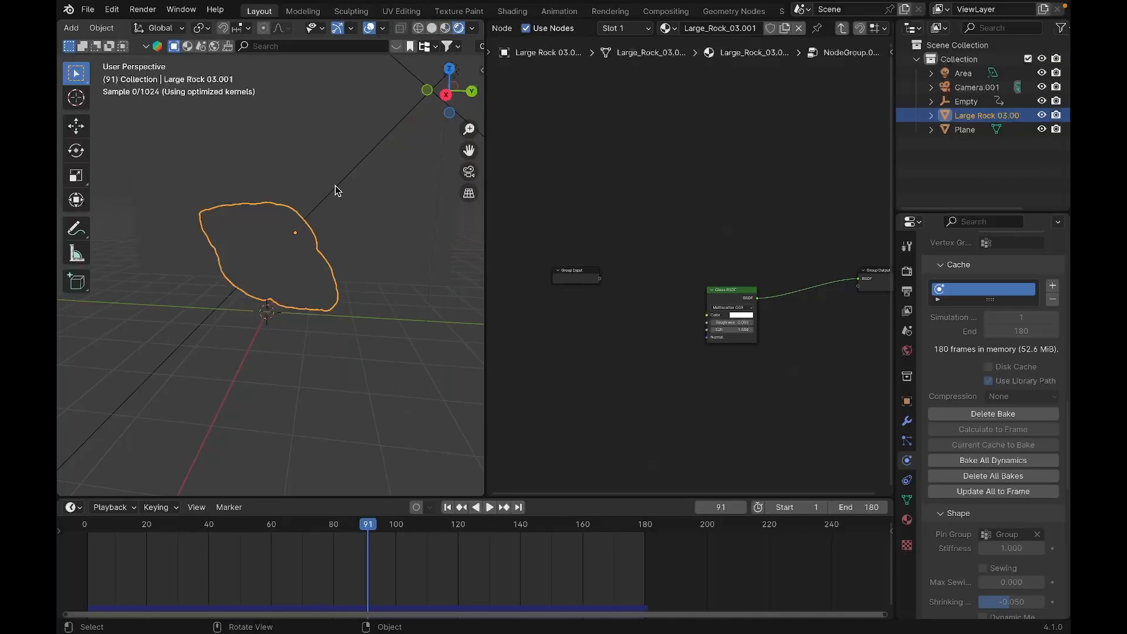
left_click(488, 507)
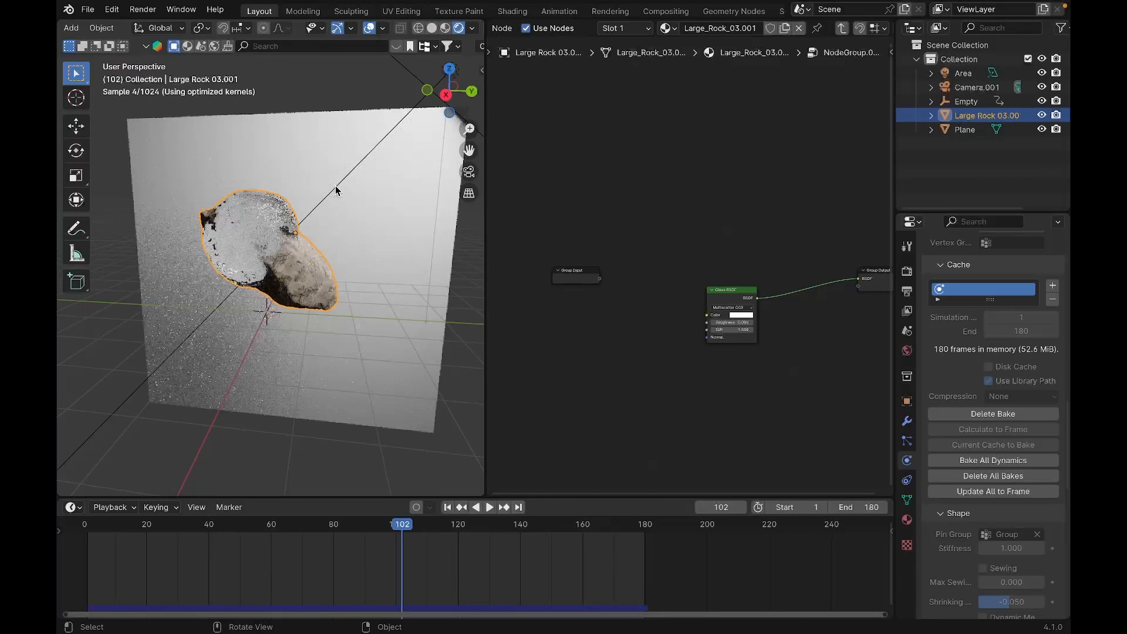